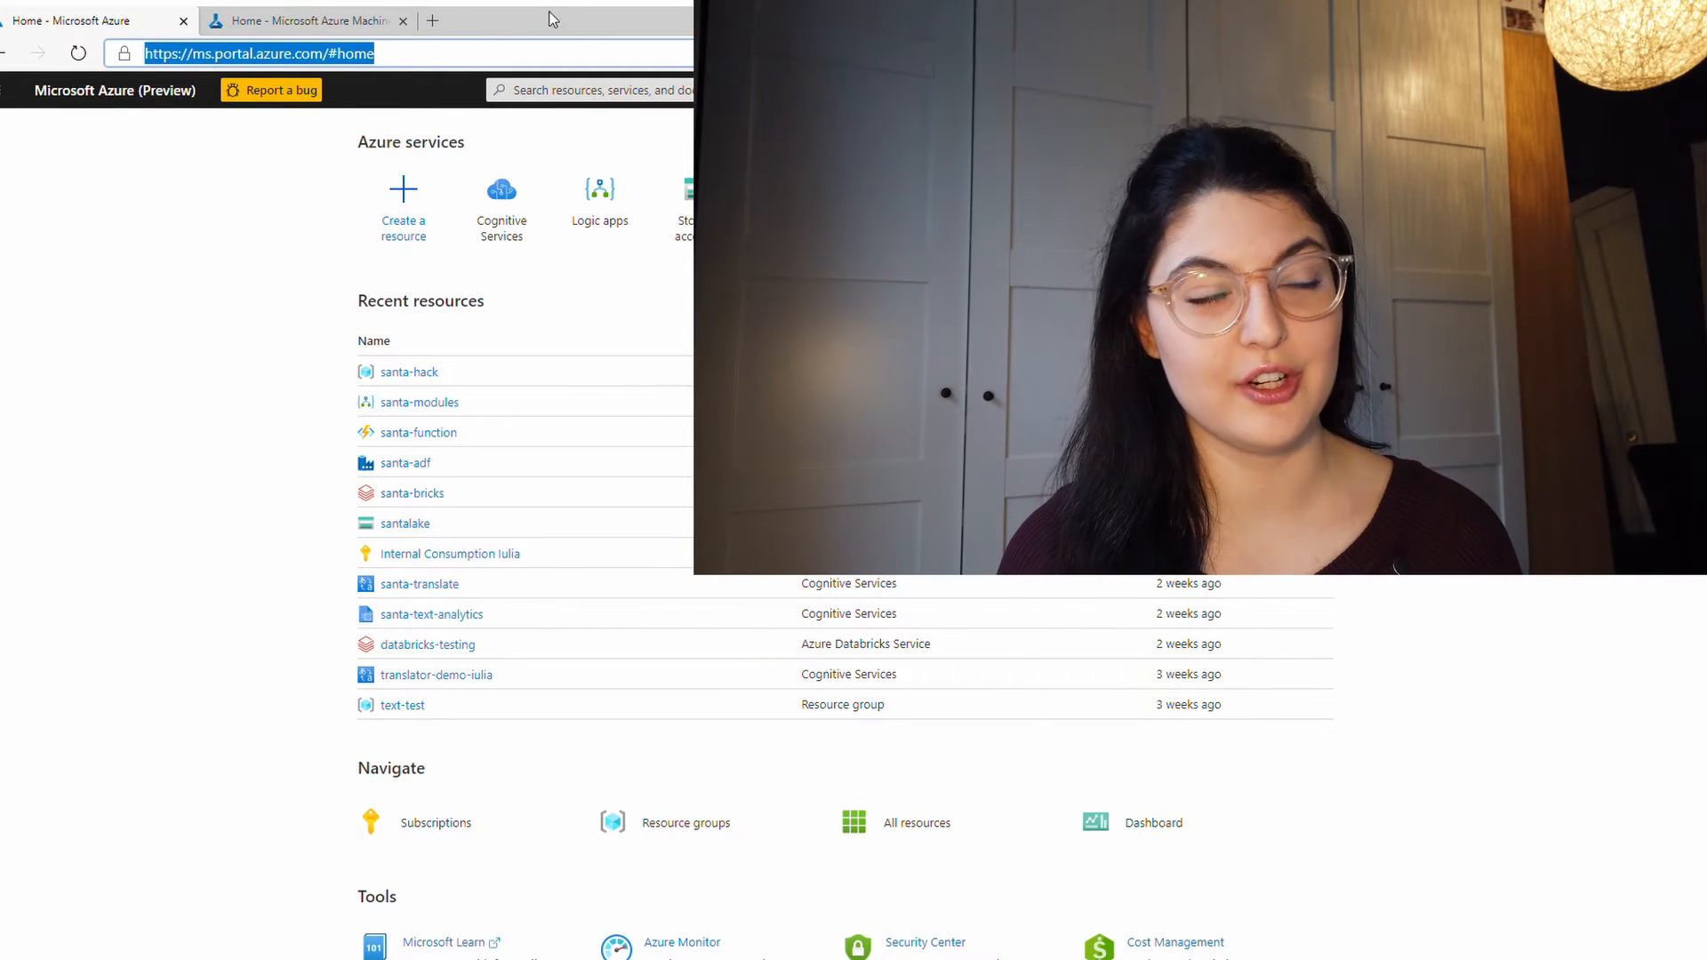
# - Switch to the Azure Machine Learning studio tab for the demos workspace
pyautogui.click(305, 19)
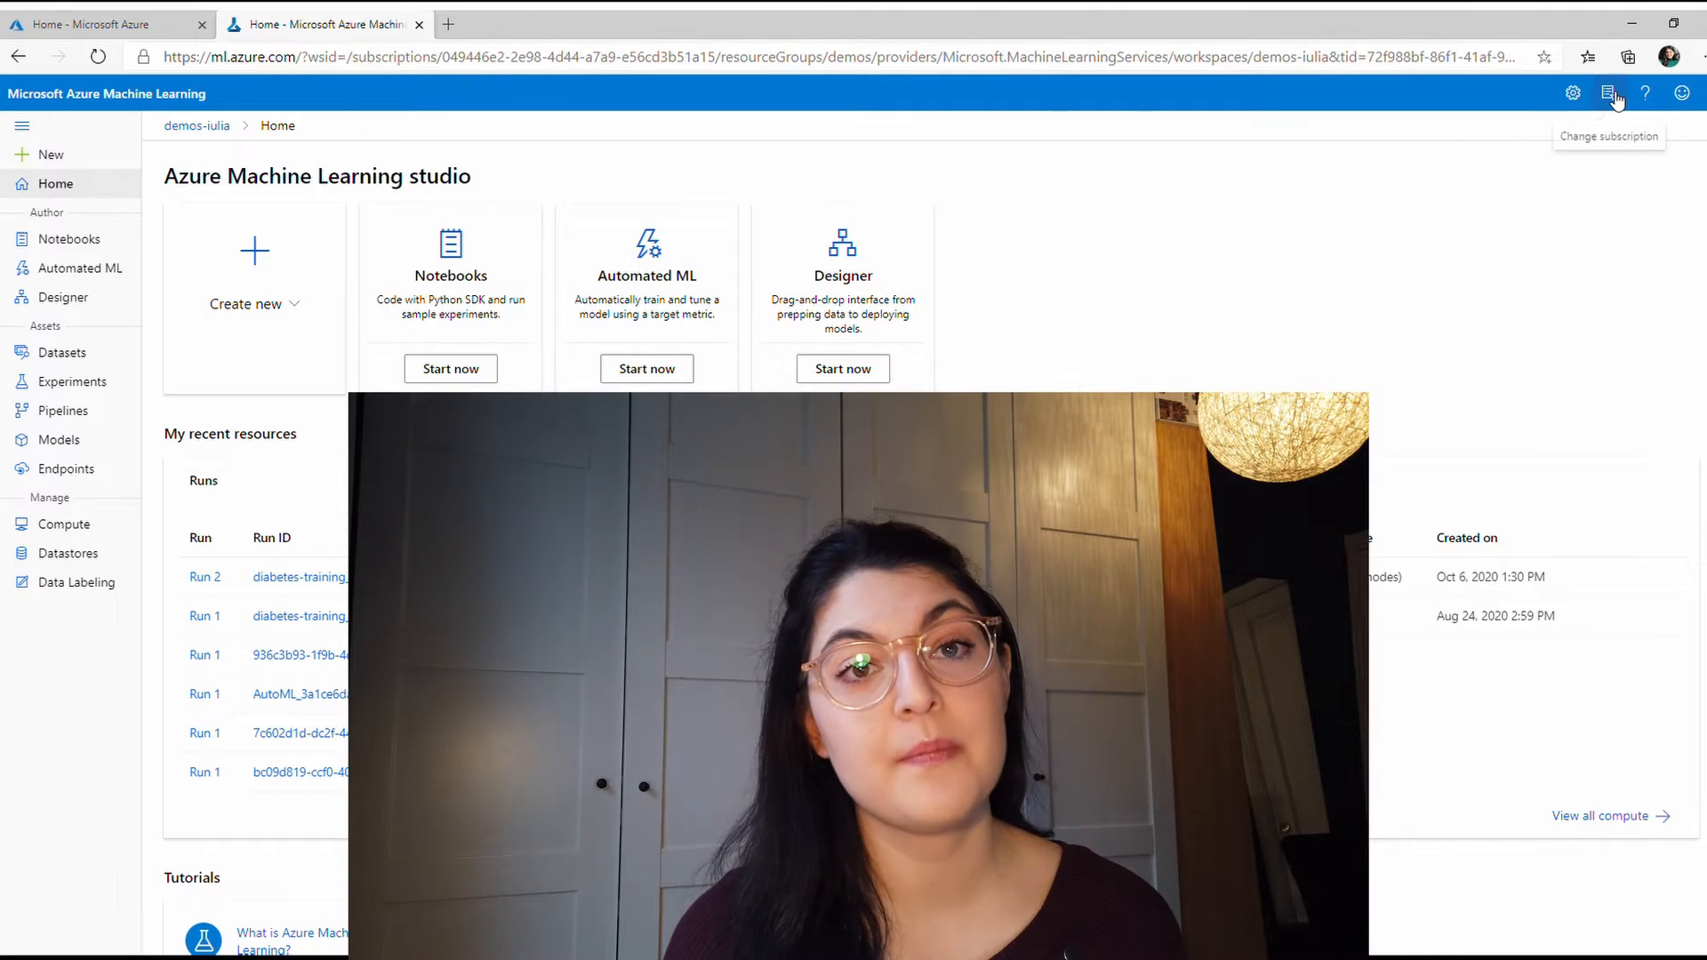
pyautogui.click(1609, 93)
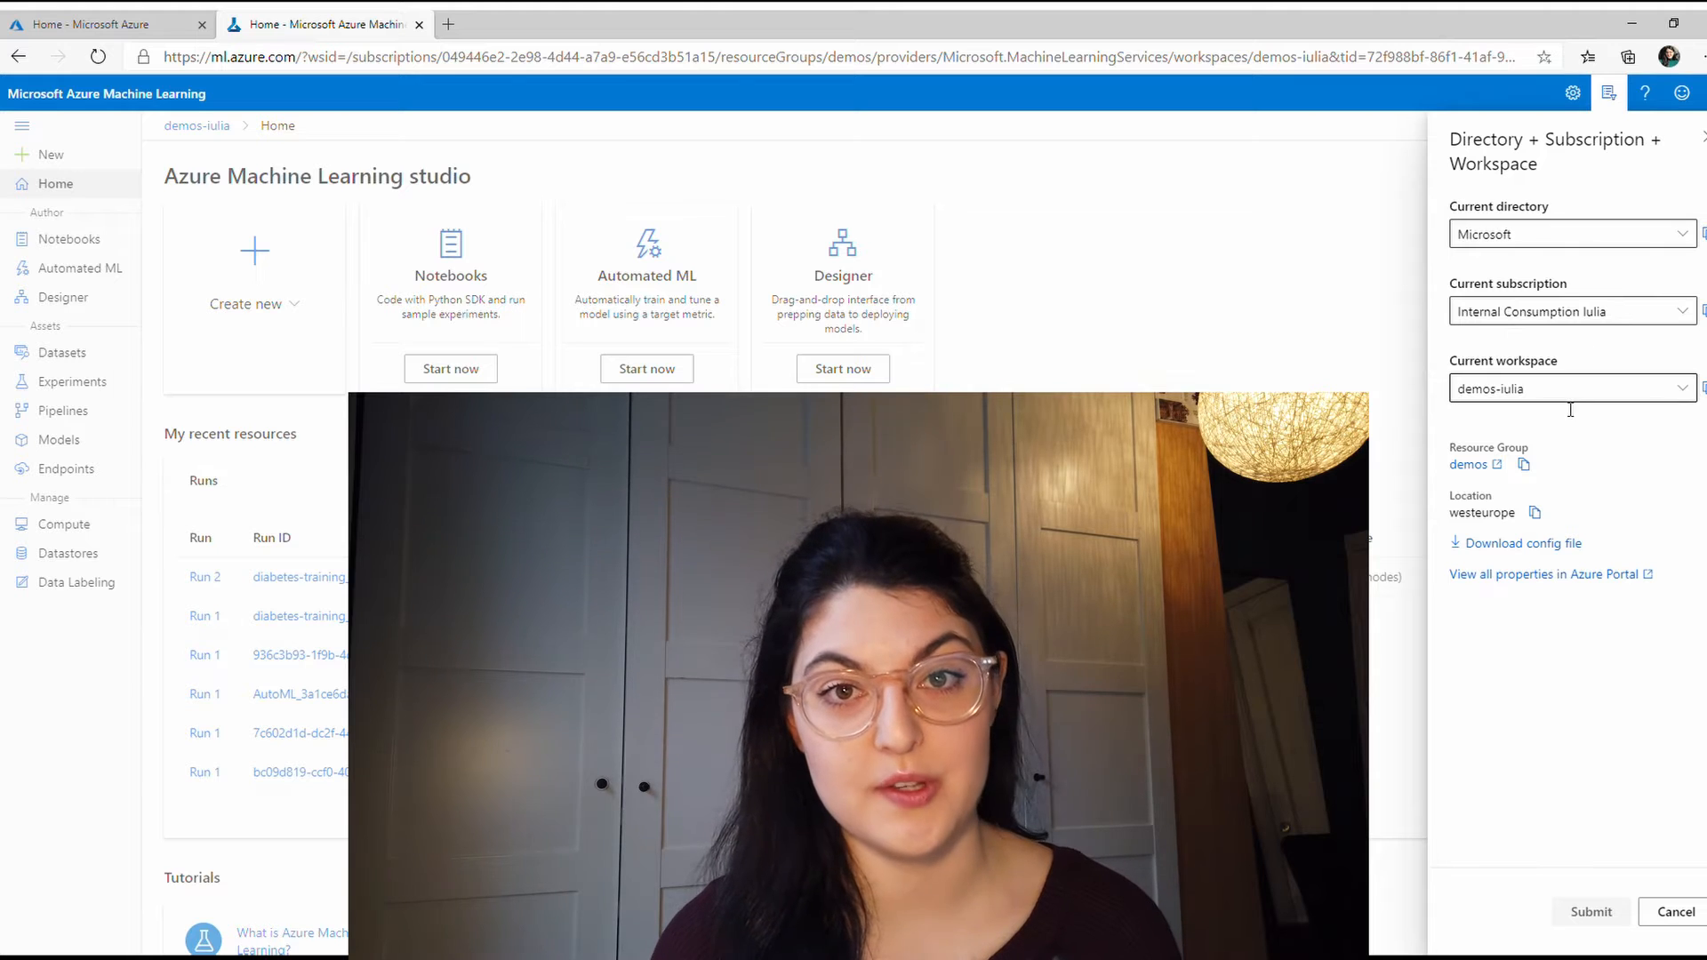
pyautogui.click(1568, 388)
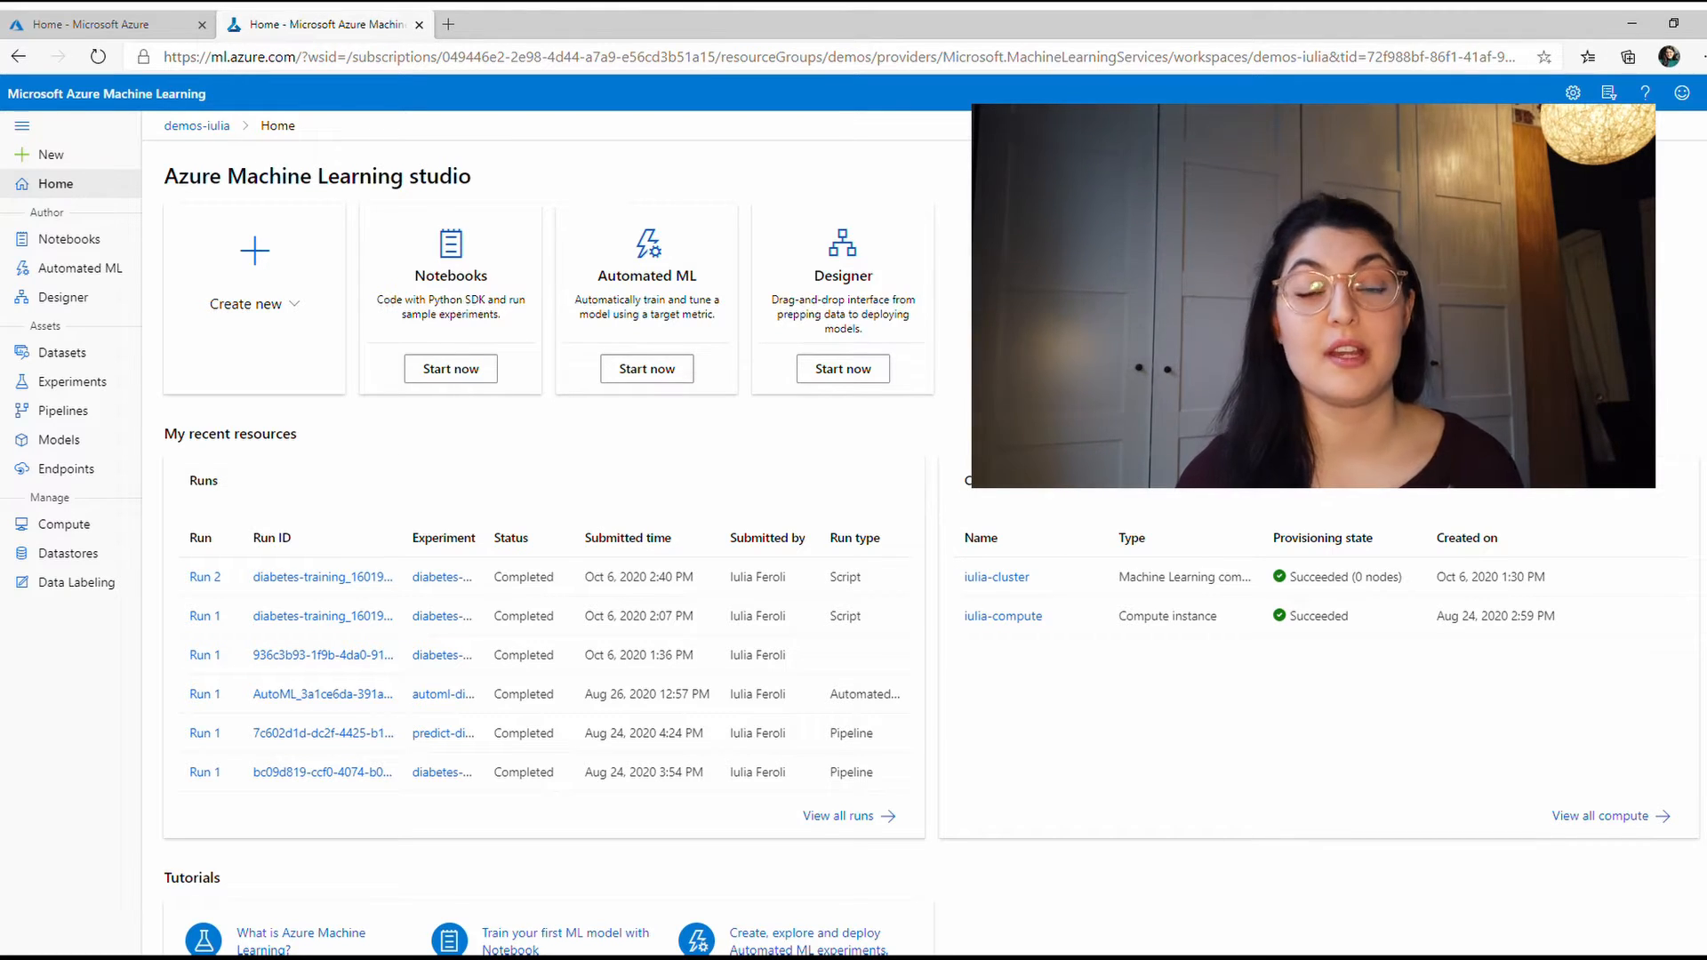
# - Open Notebooks to view test.ipynb and its completed AutoML run cell
pyautogui.click(70, 238)
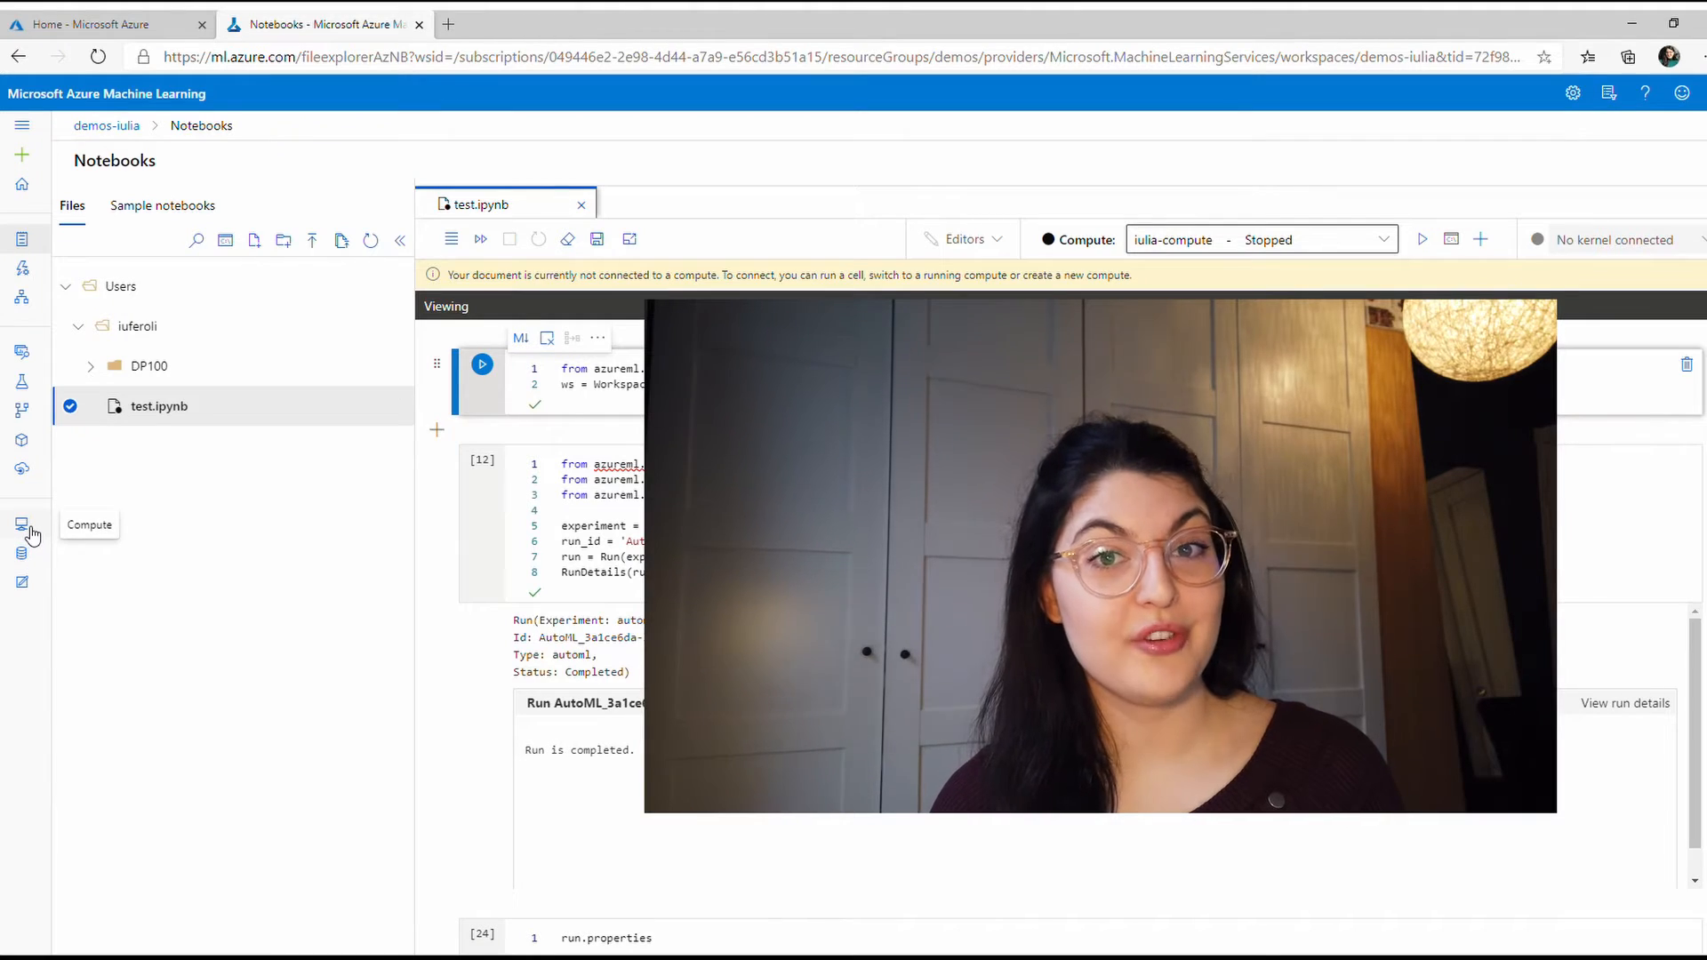
pyautogui.click(22, 525)
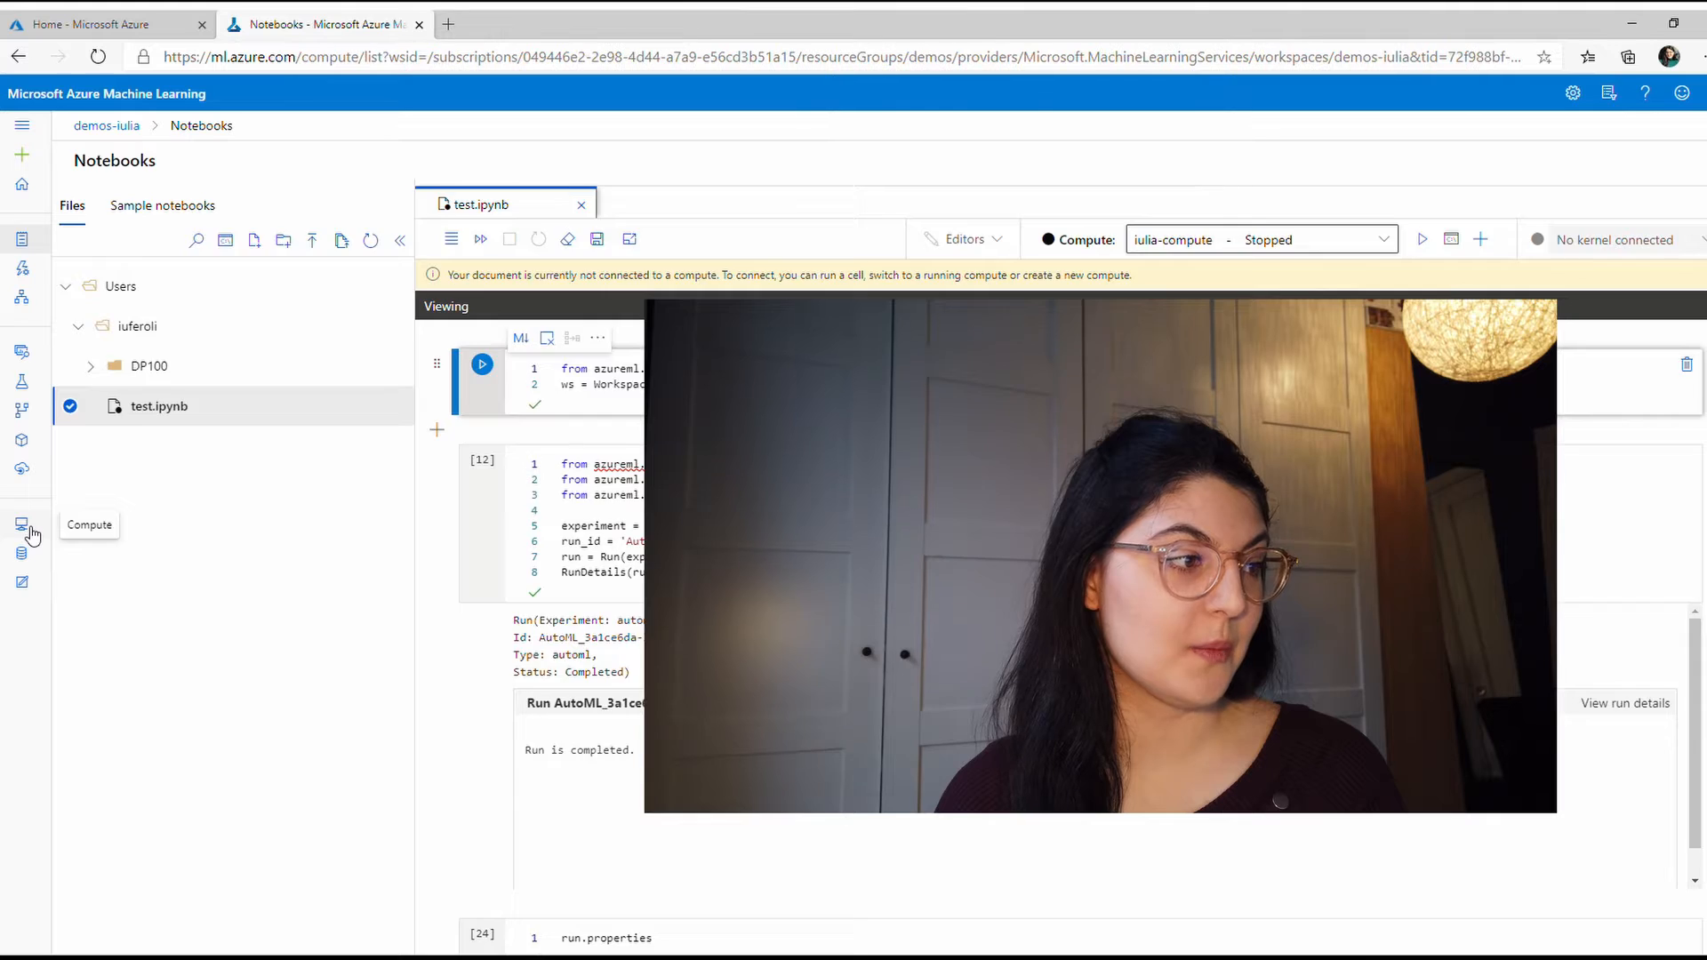
pyautogui.click(21, 524)
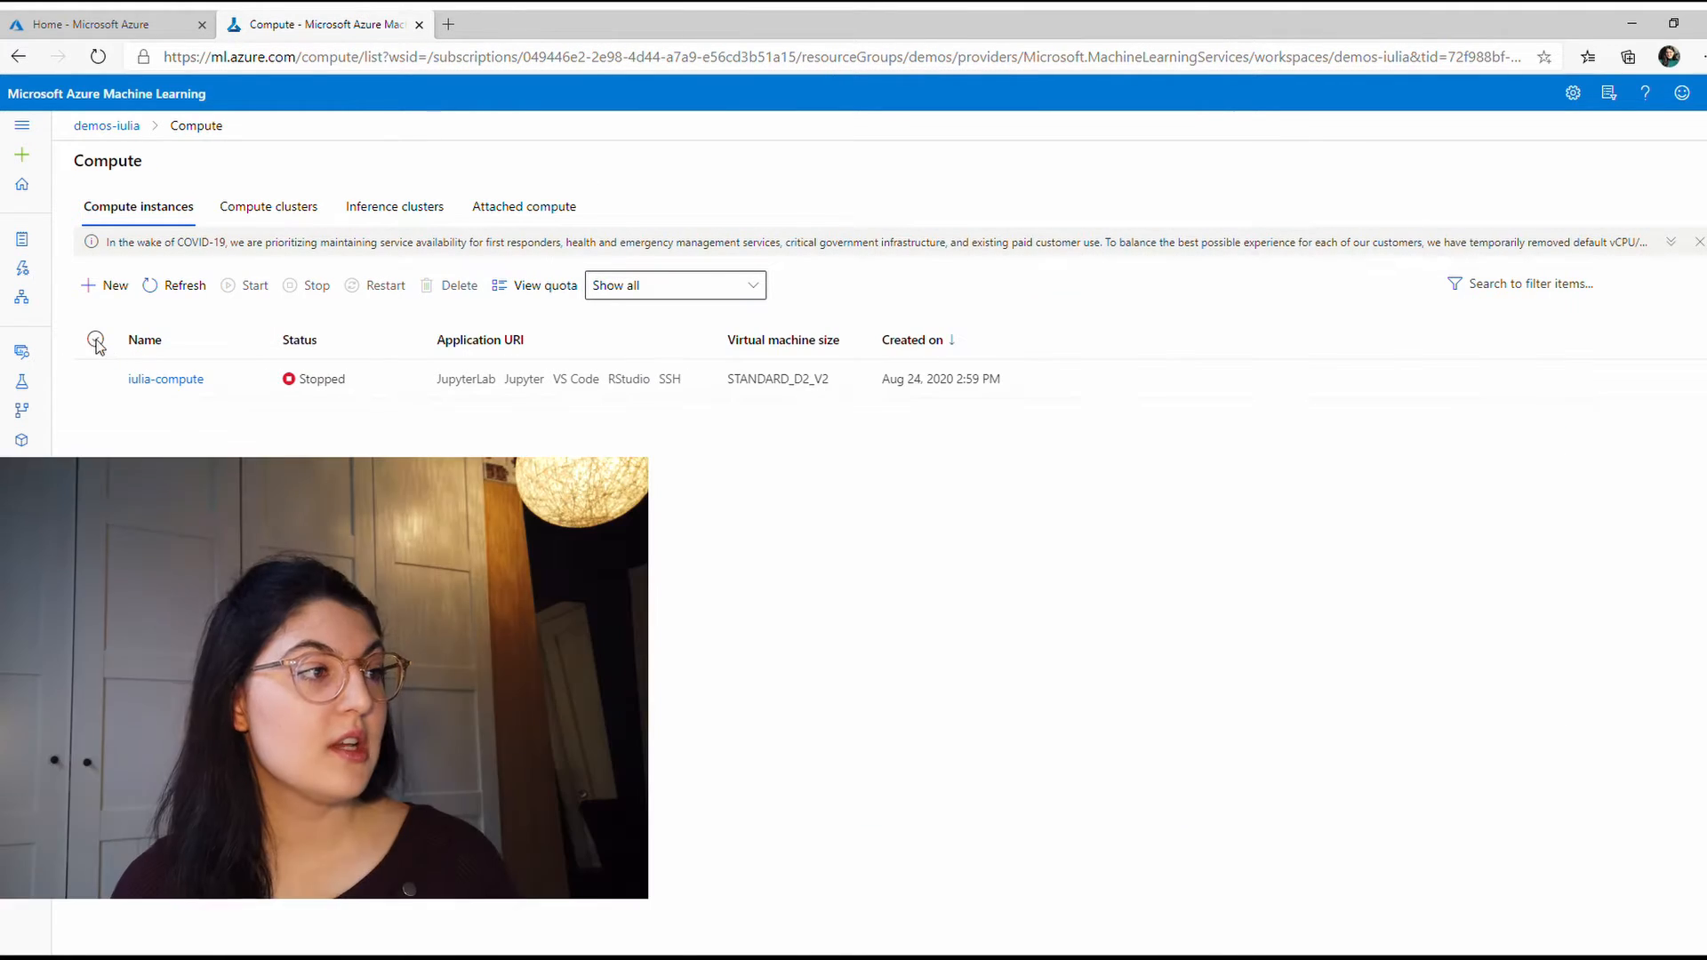
pyautogui.click(103, 286)
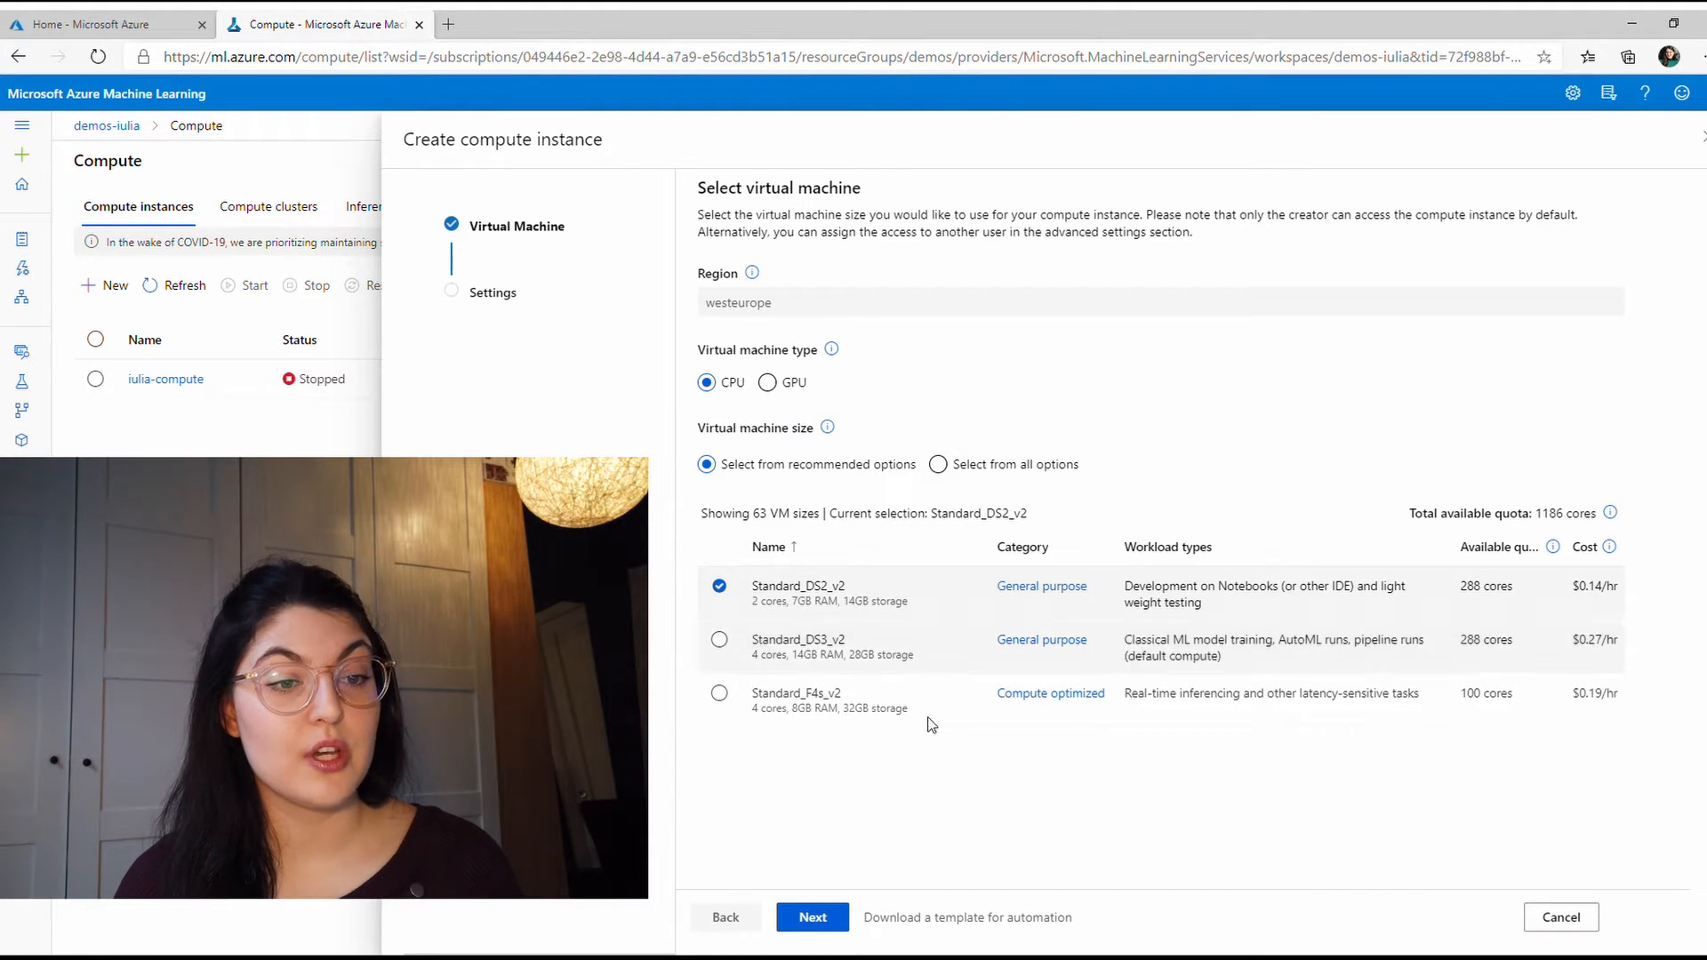
pyautogui.moveTo(1247, 789)
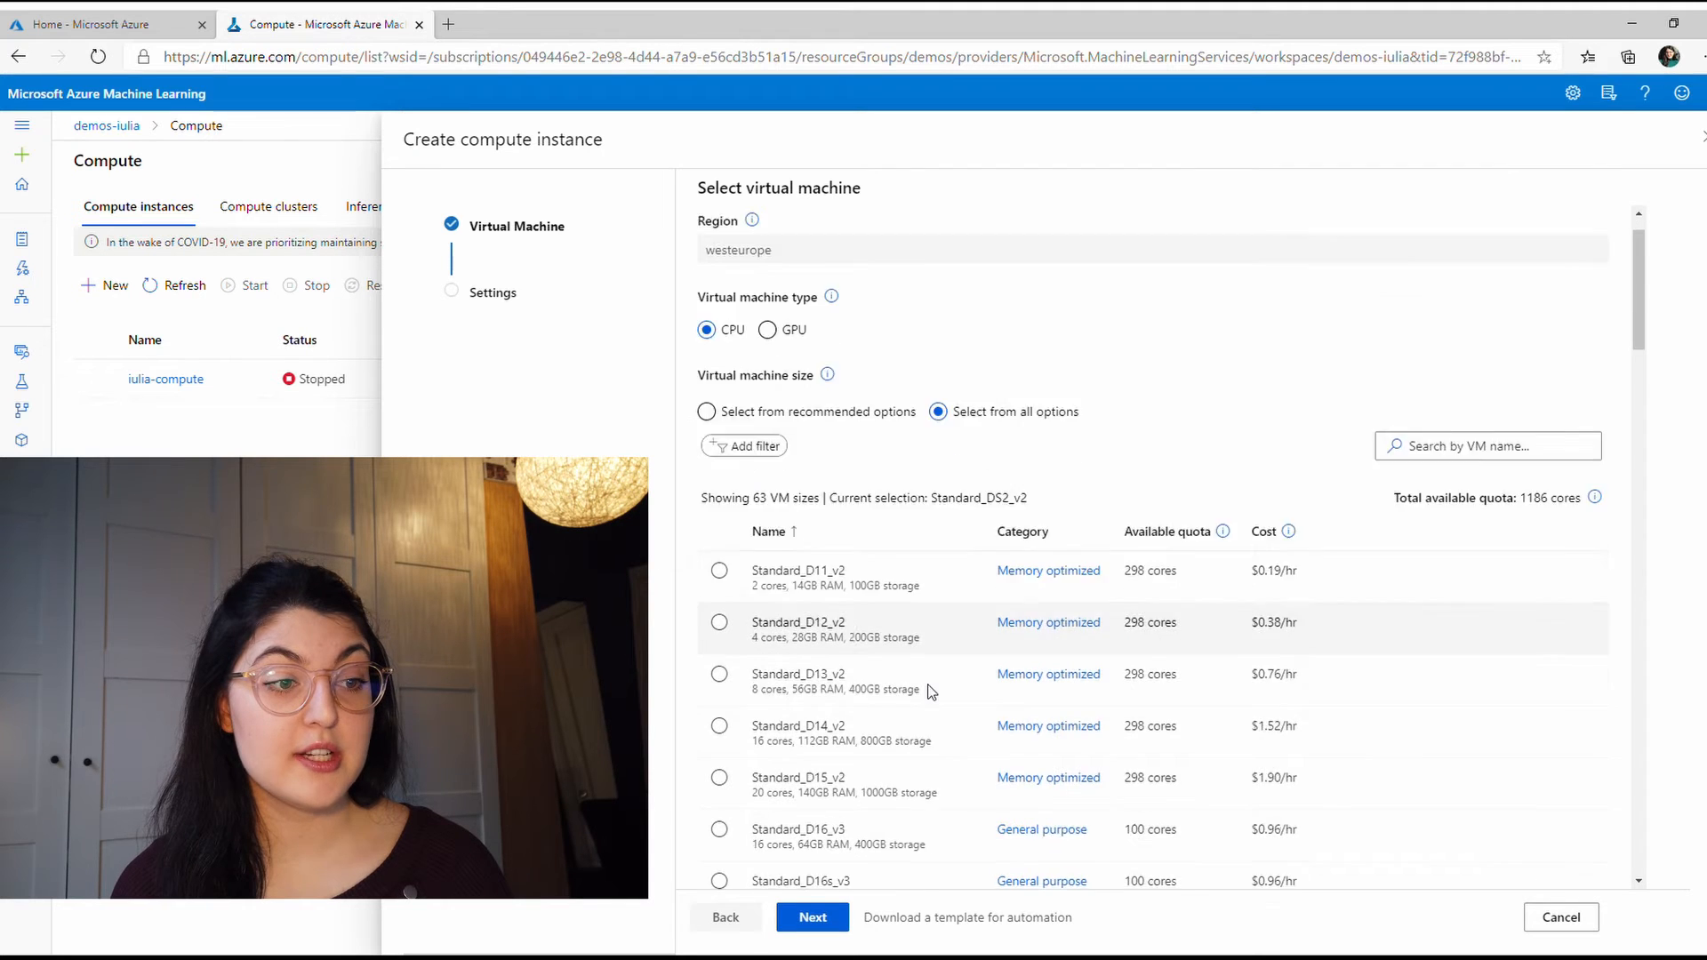
pyautogui.scroll(-3)
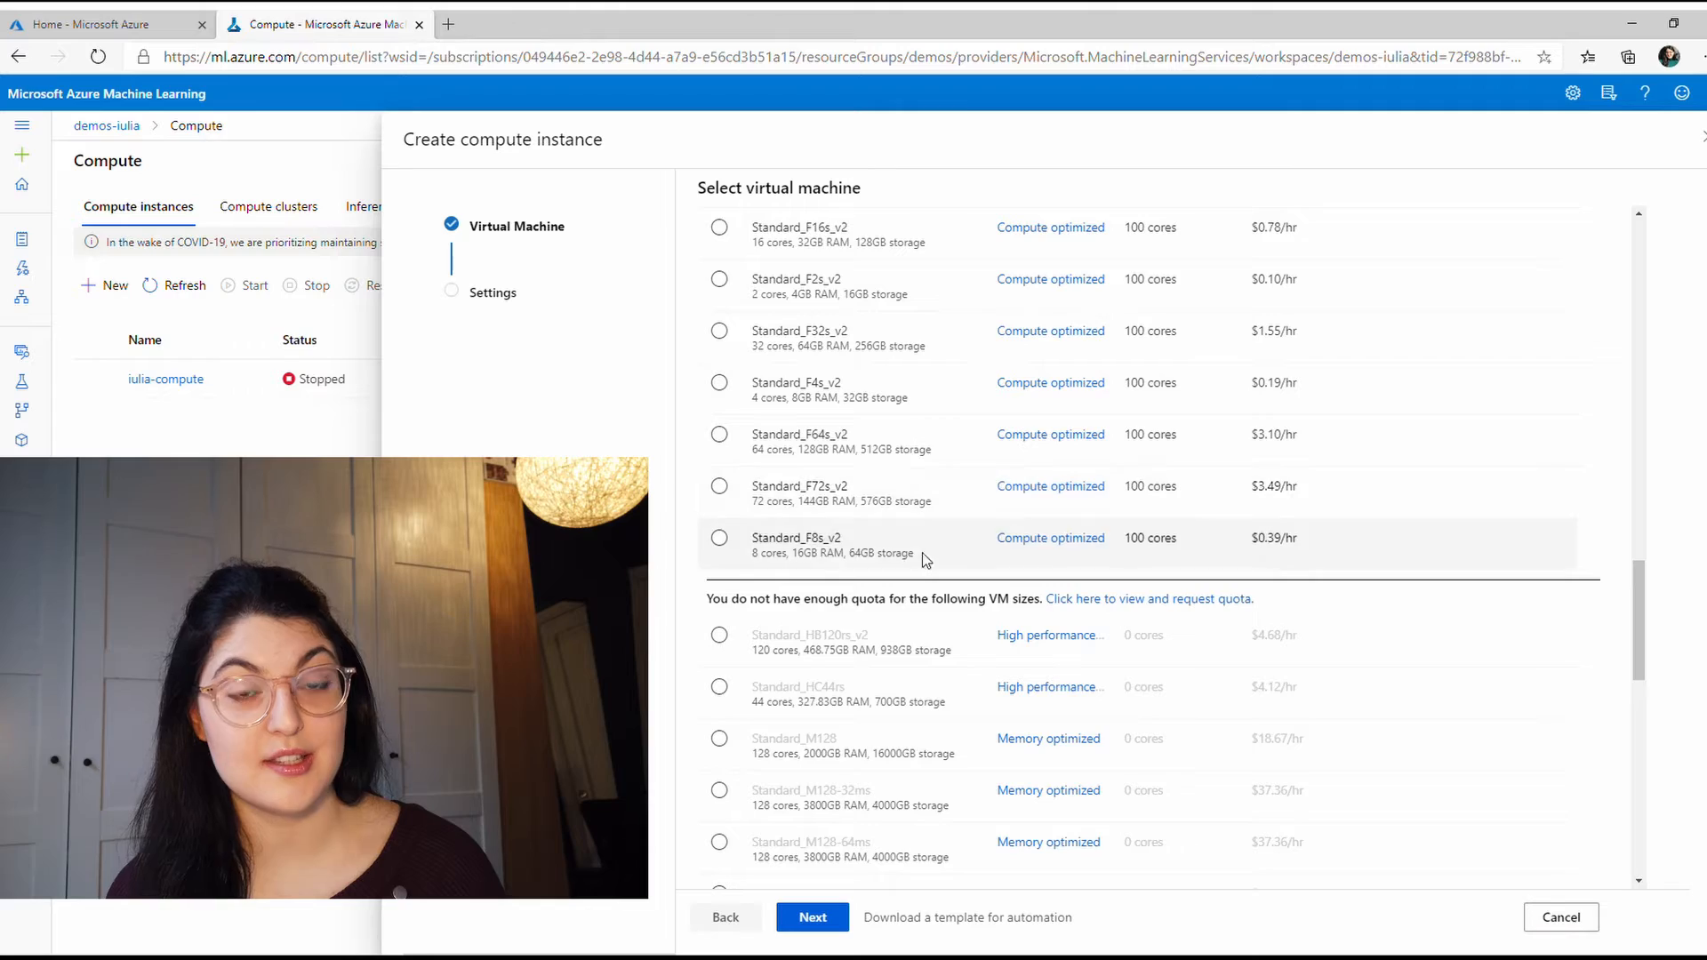
pyautogui.scroll(-3)
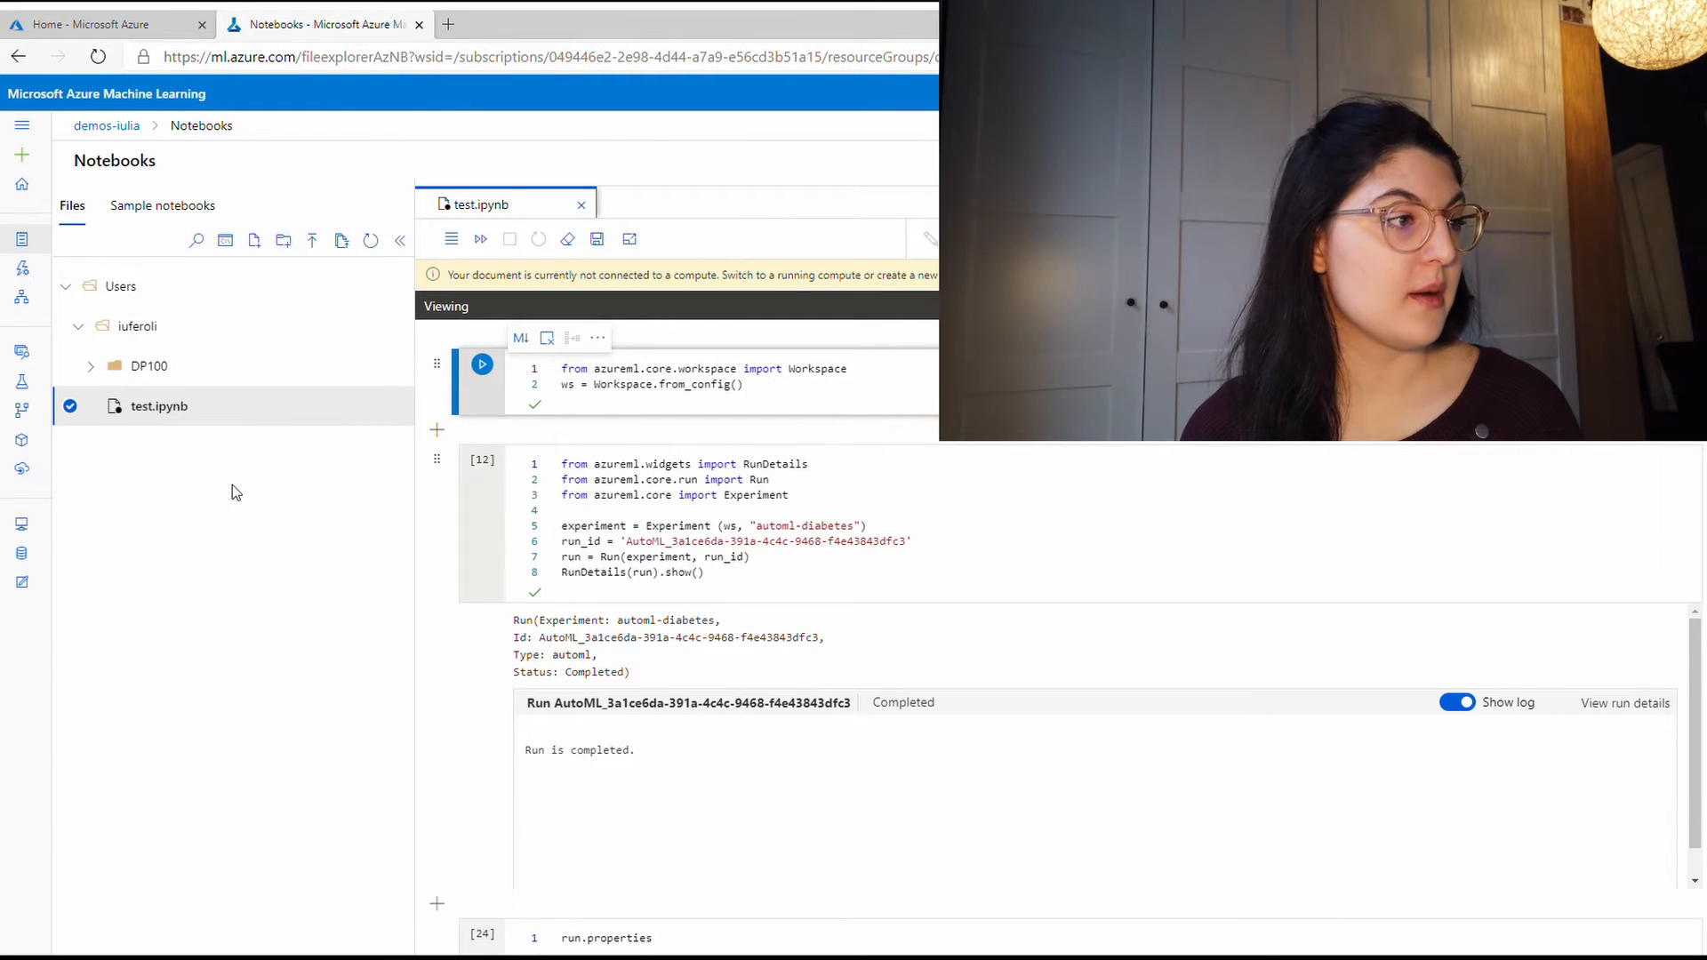
# - Open the DP100 'Intro to the Azure ML SDK' and 'Running Experiments' notebooks, then view Datastores
pyautogui.click(146, 366)
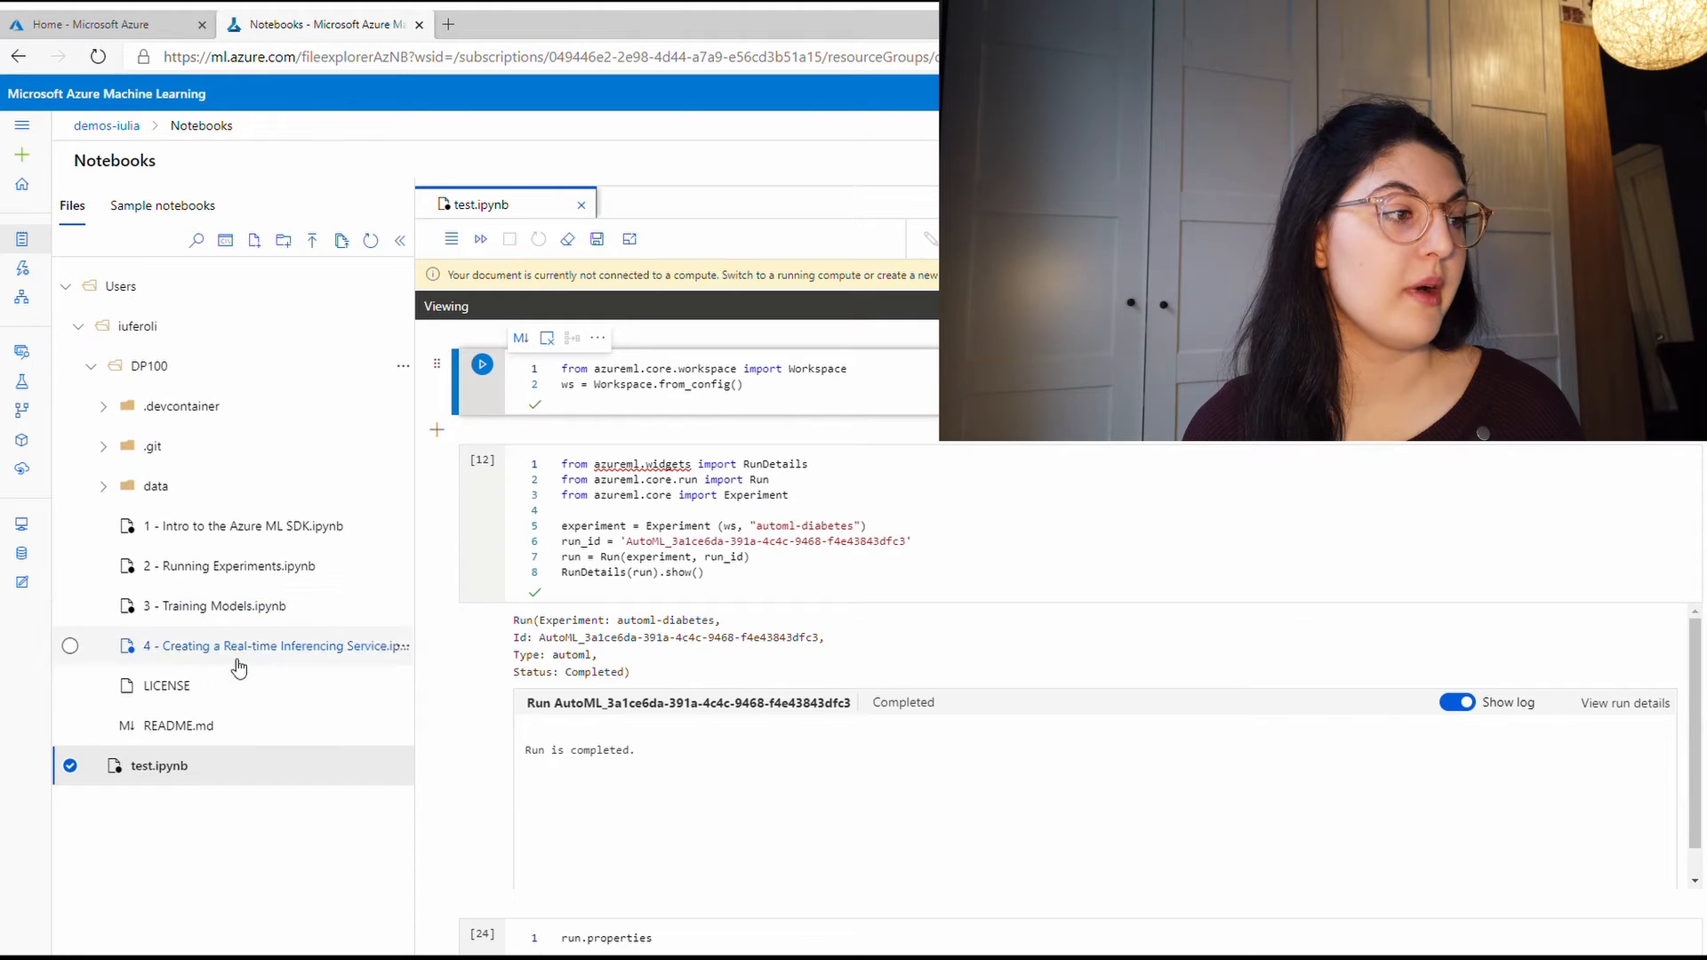
pyautogui.moveTo(261, 533)
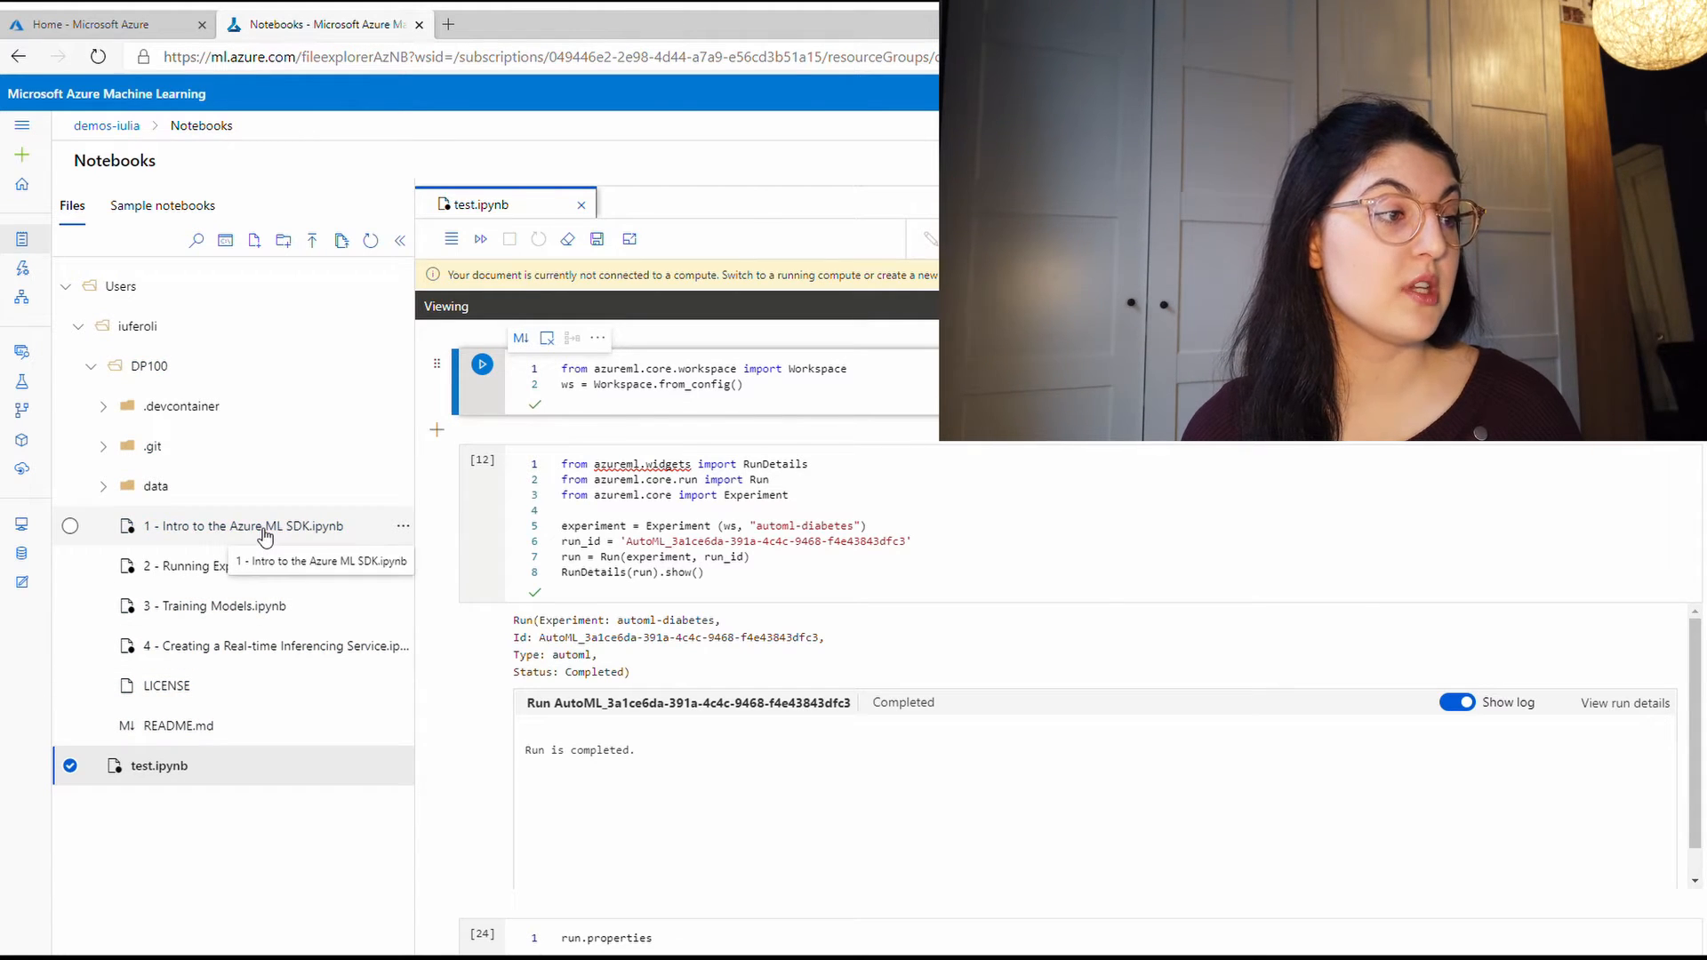
pyautogui.doubleClick(242, 525)
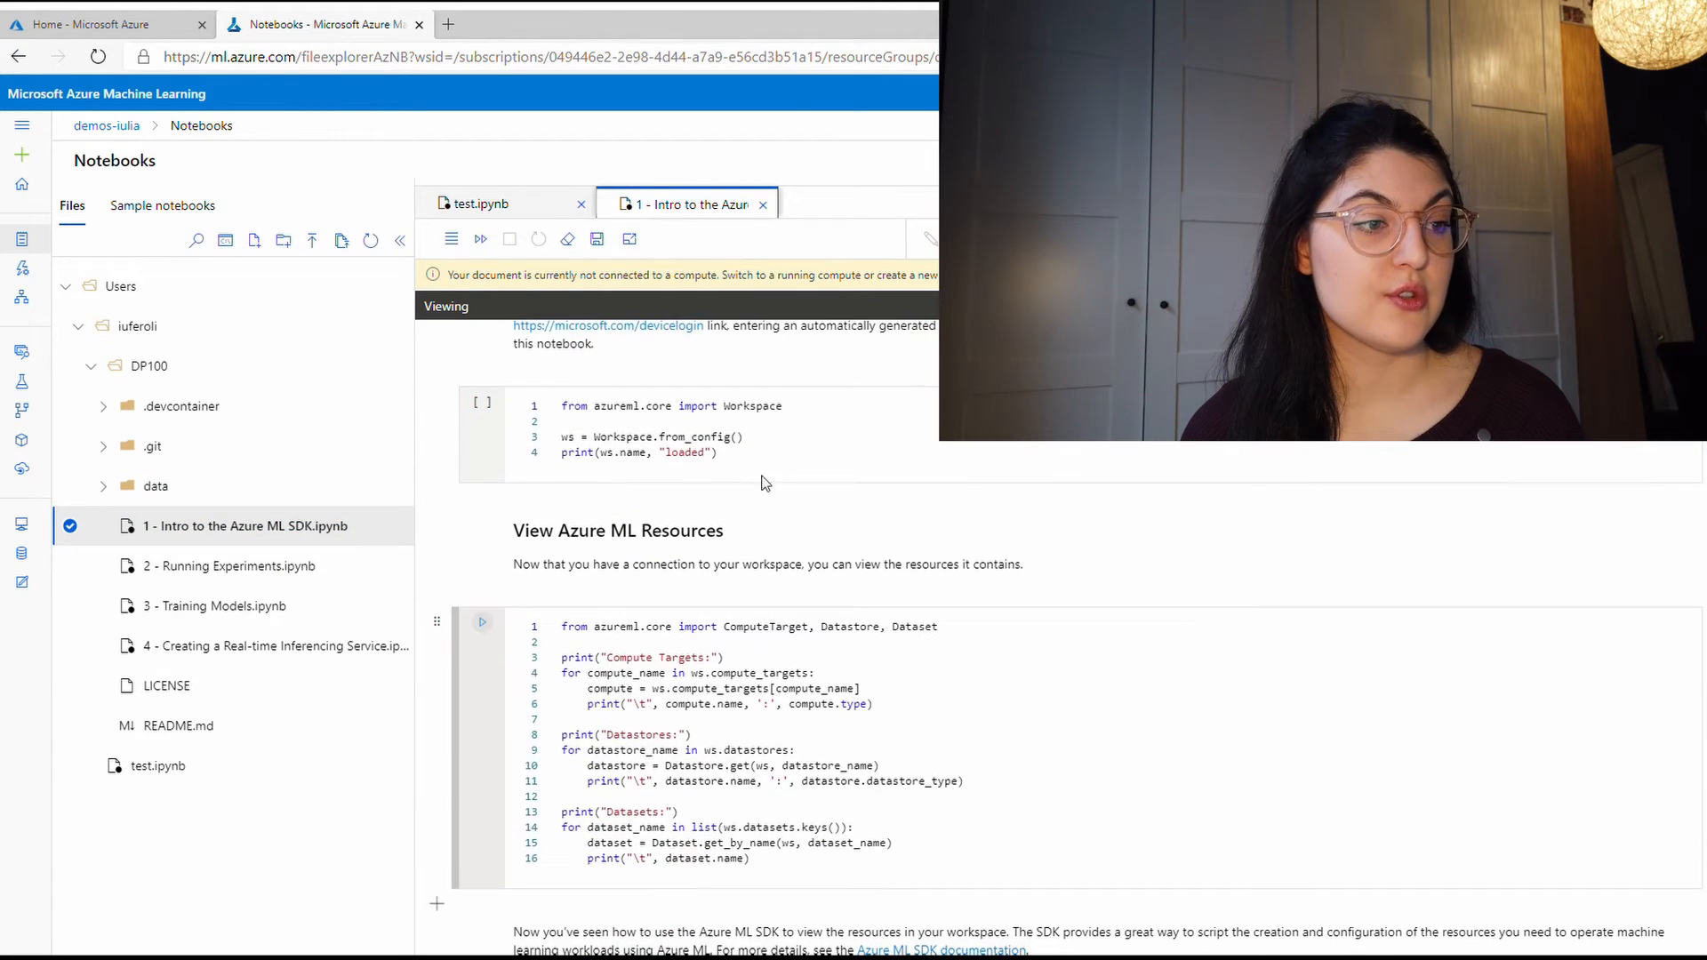
pyautogui.click(232, 566)
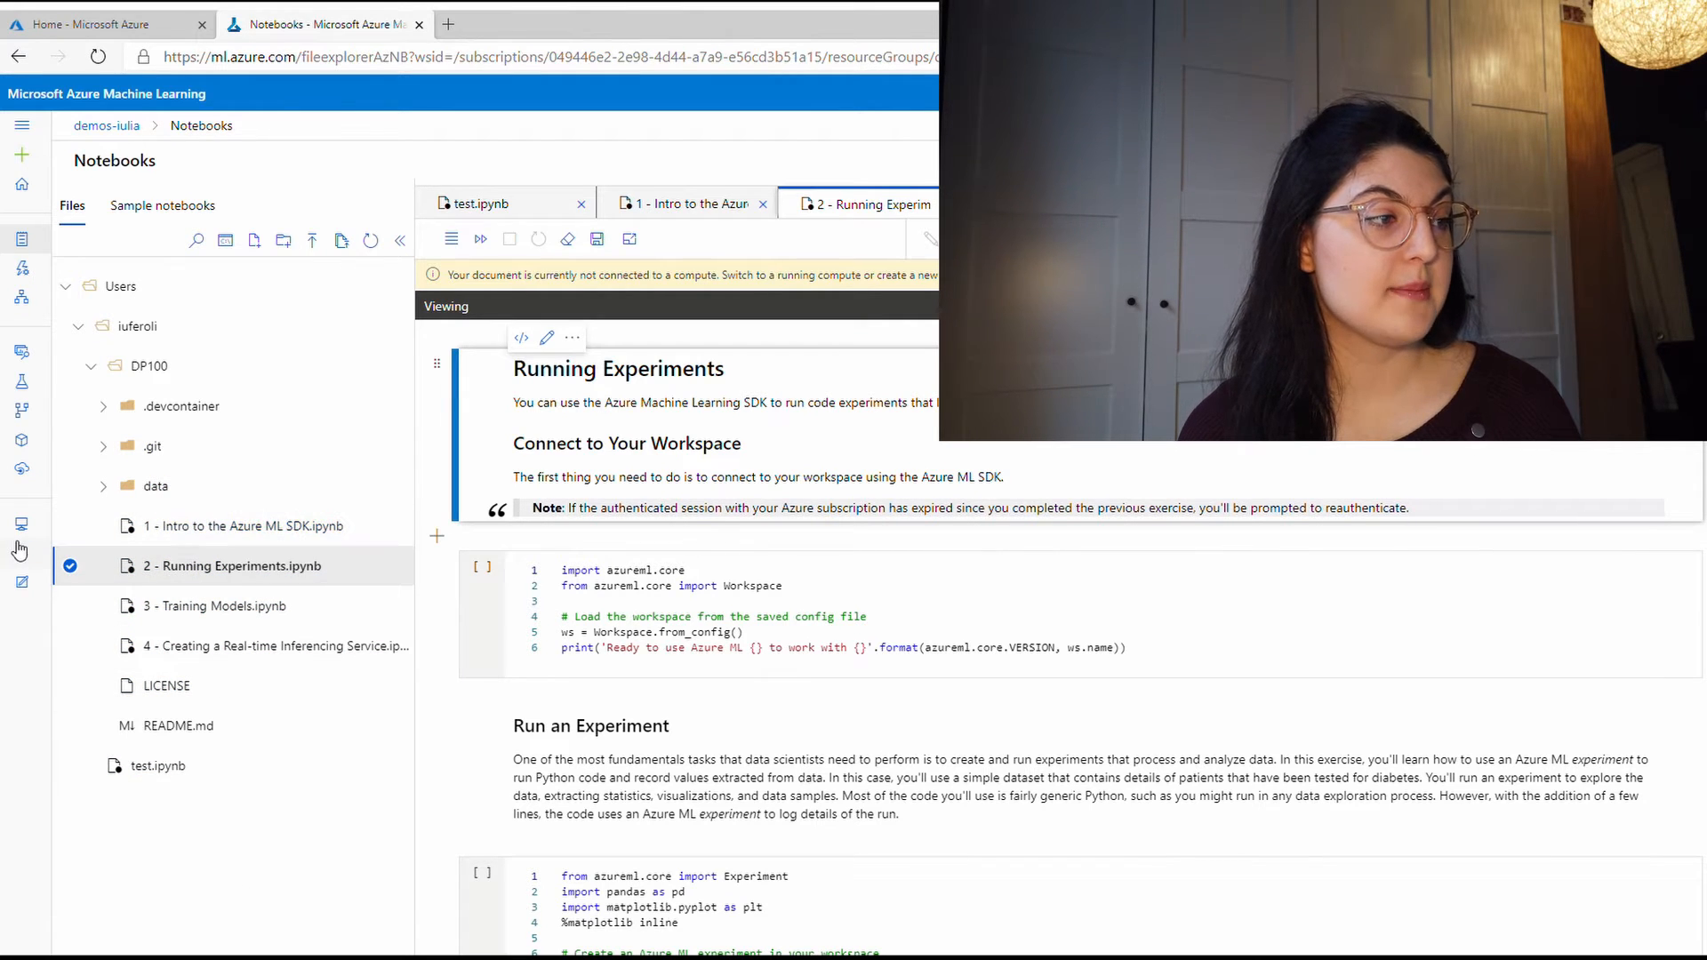
pyautogui.click(21, 553)
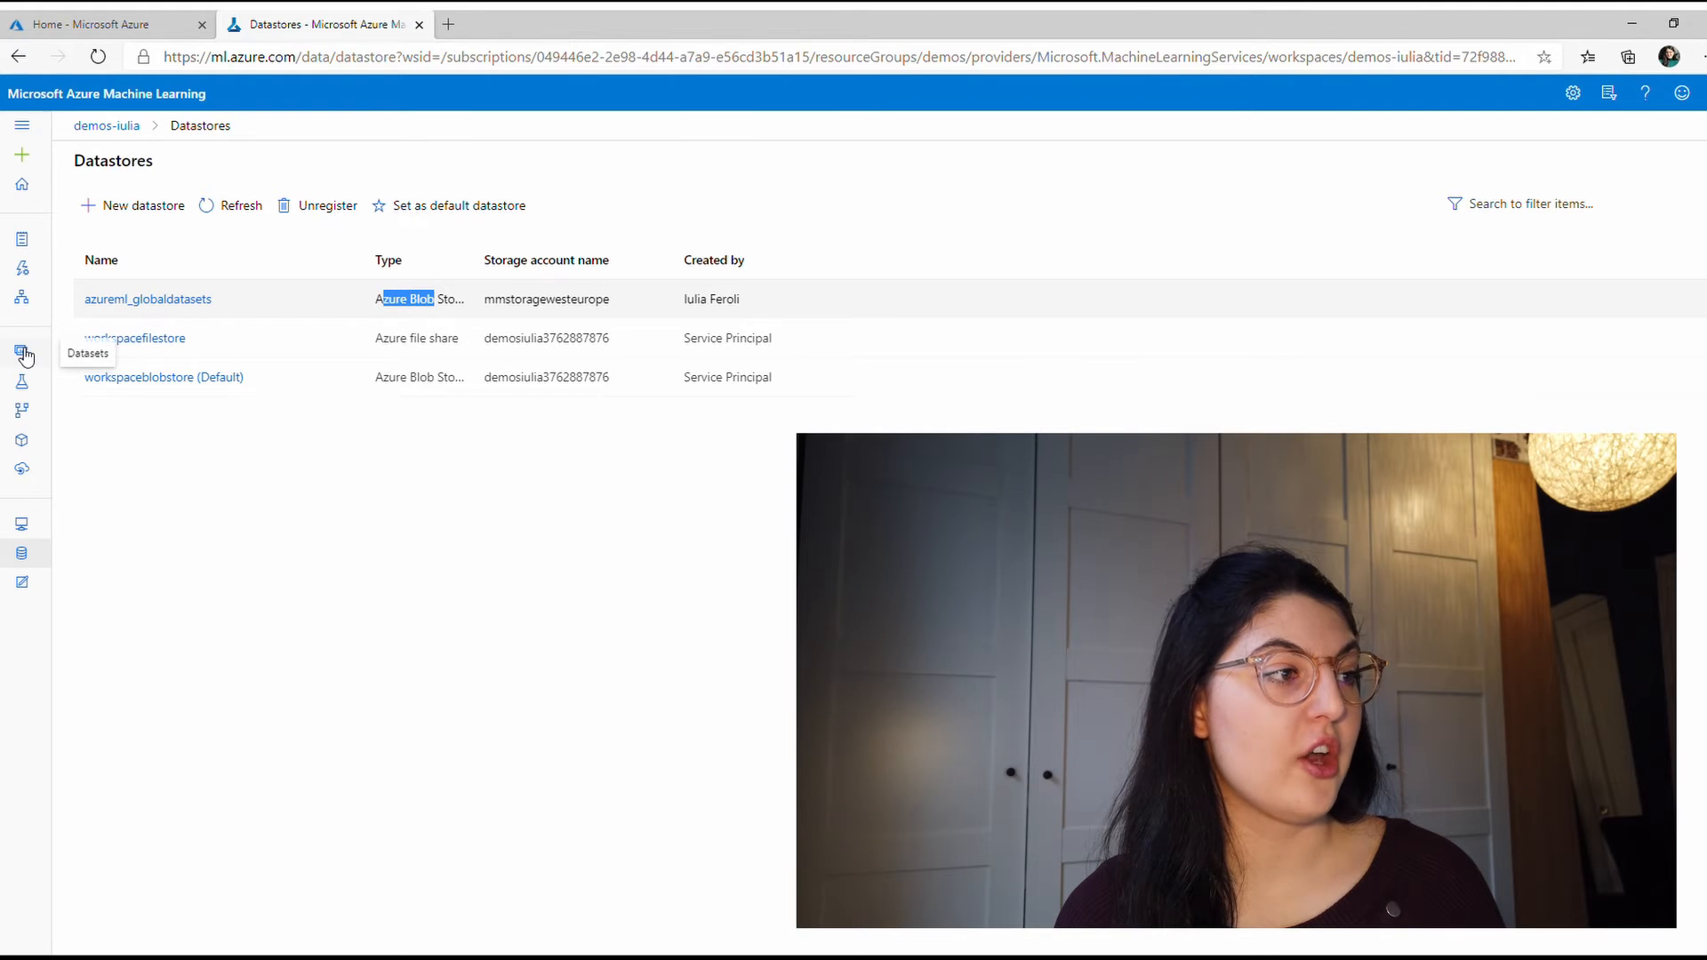
# - Review registered datasets diabetes_dataset and diabetes, then go to the experiments list
pyautogui.click(21, 351)
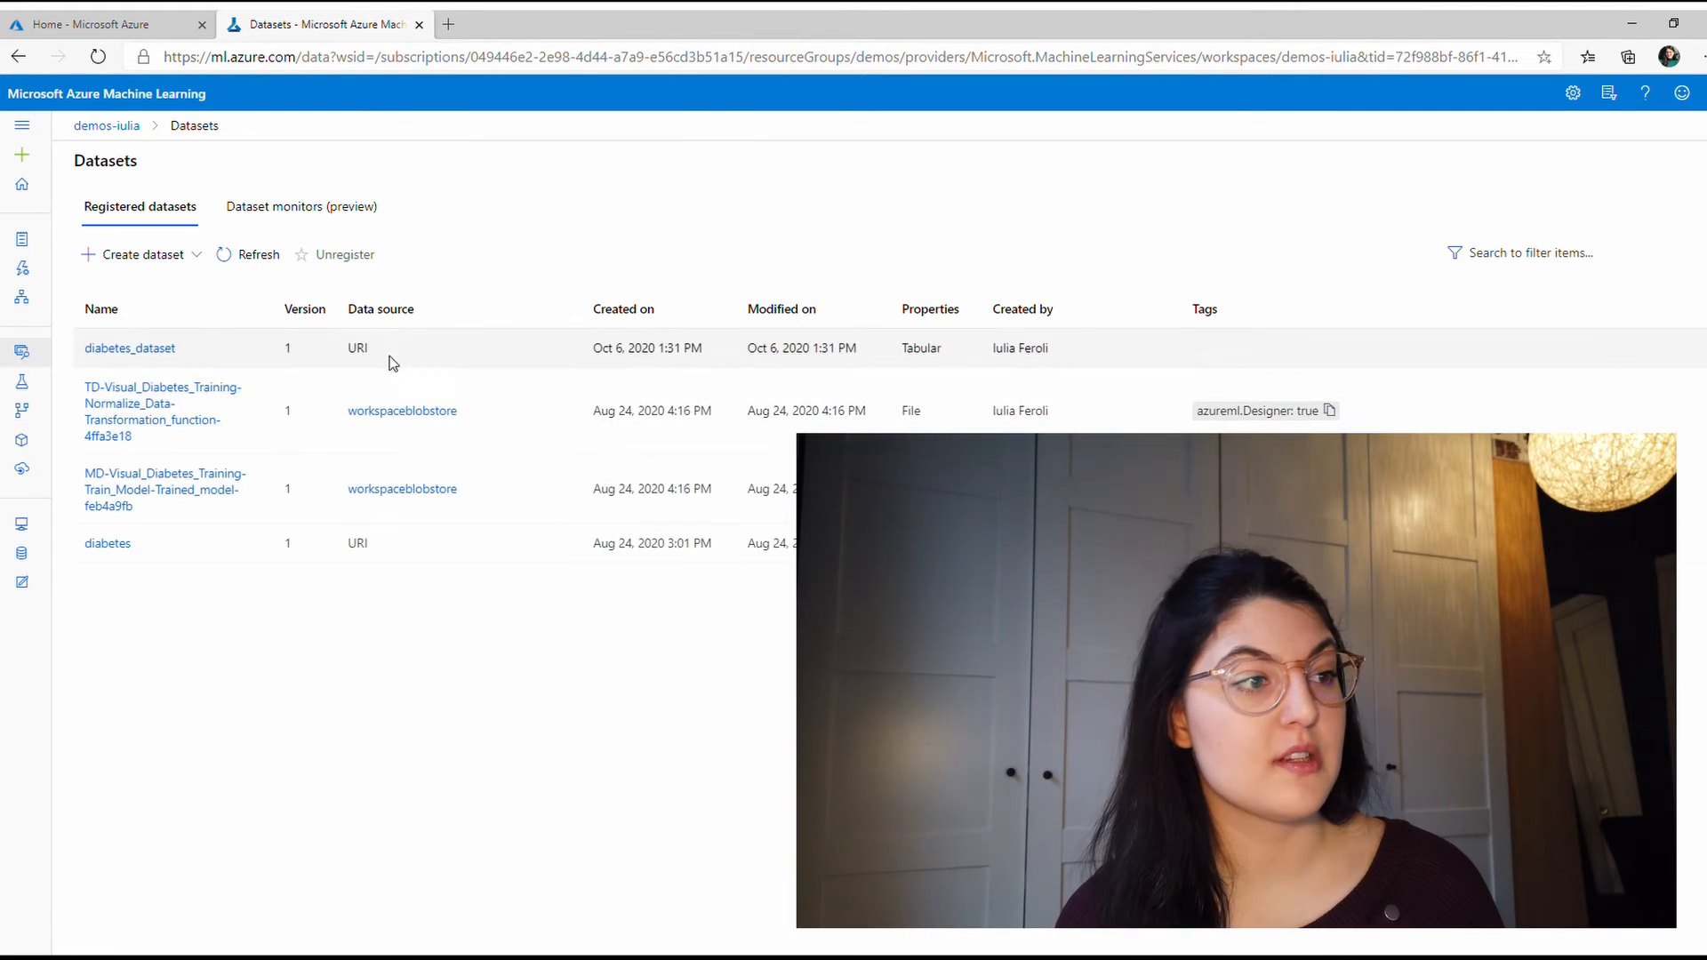
pyautogui.moveTo(164, 411)
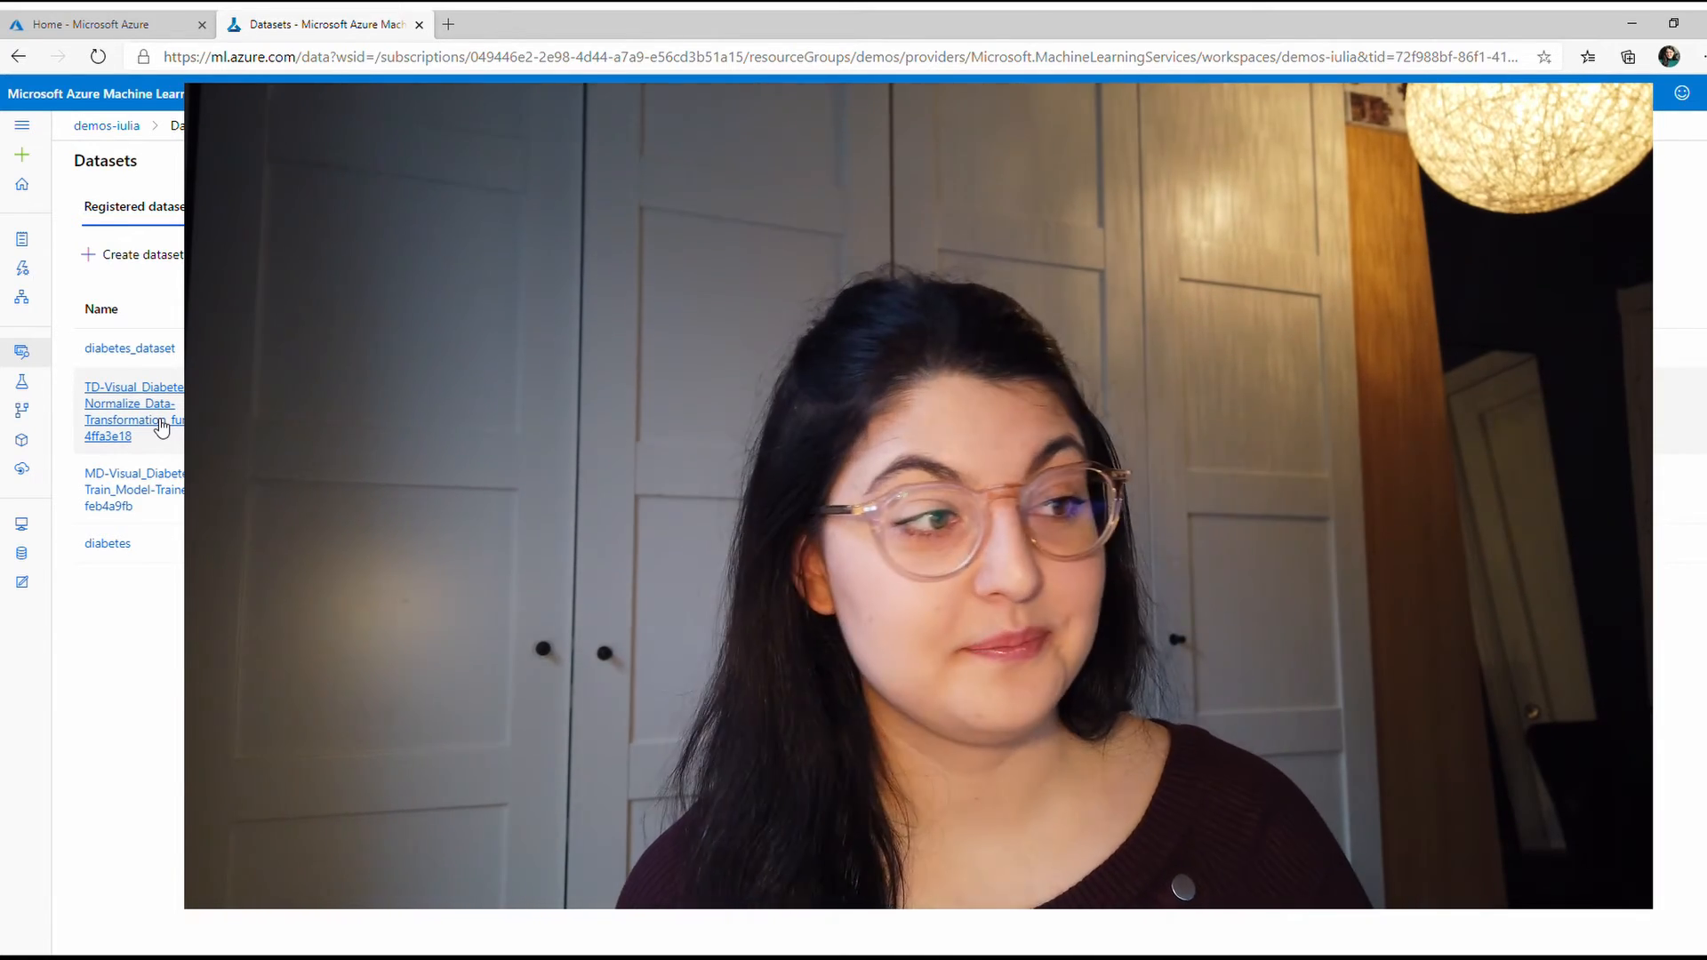
pyautogui.click(21, 382)
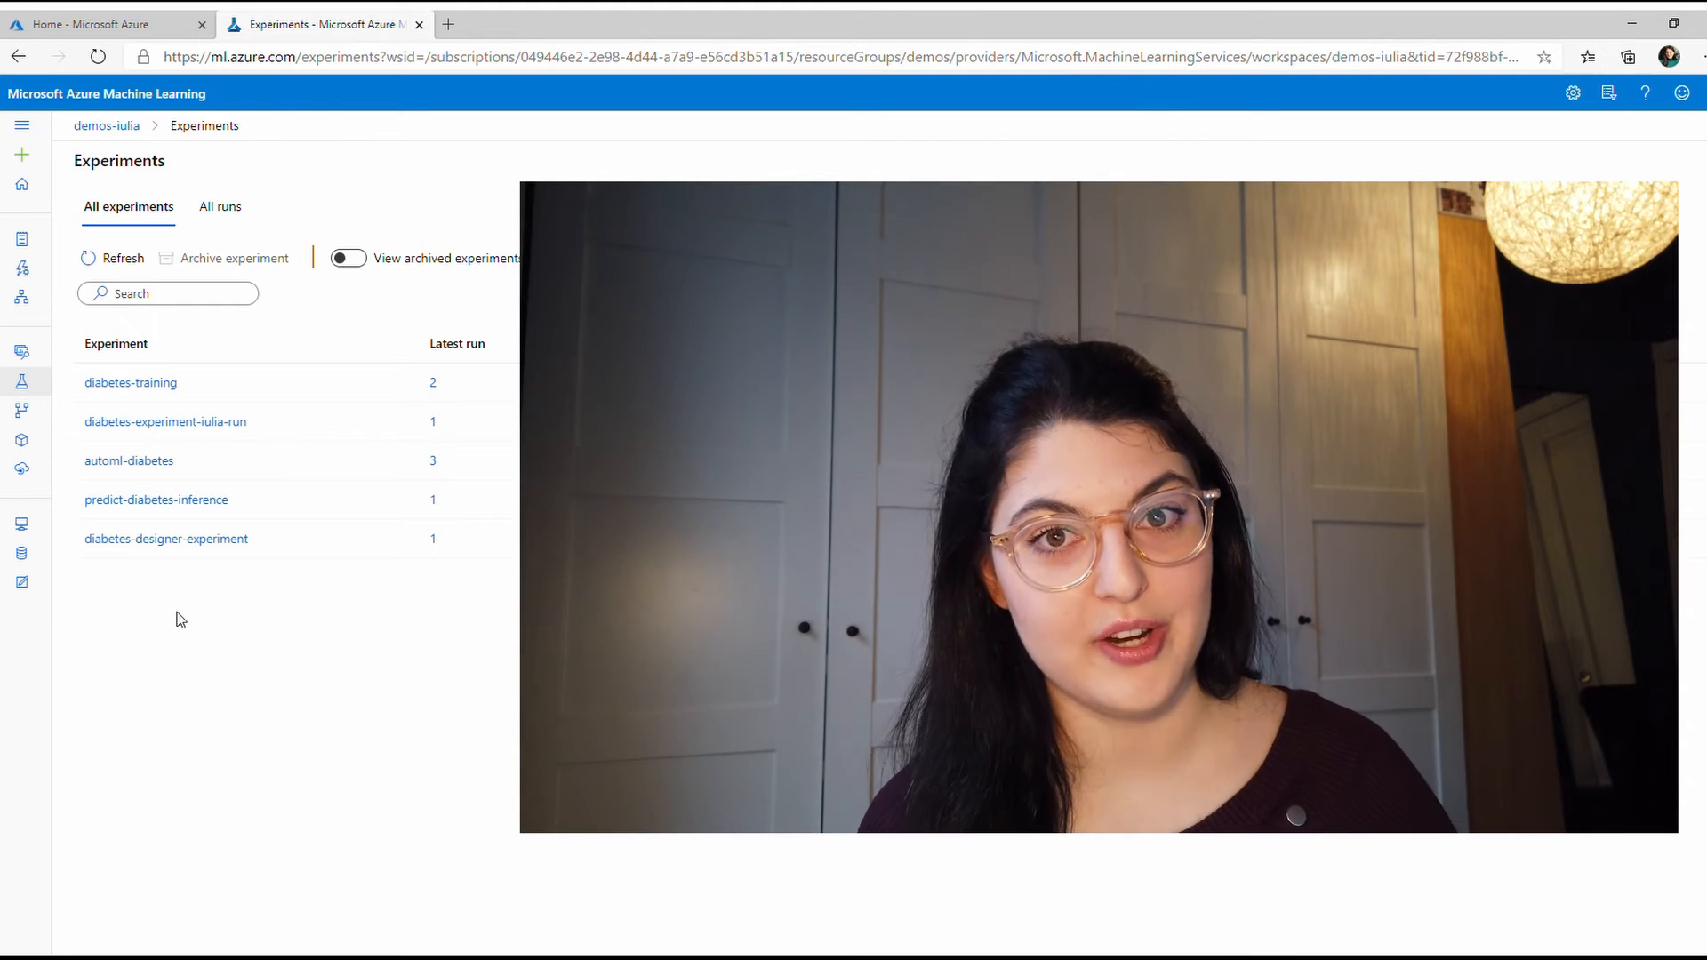
# - Review the experiments, including automl-diabetes, then go to the Designer's pipeline drafts
pyautogui.click(21, 299)
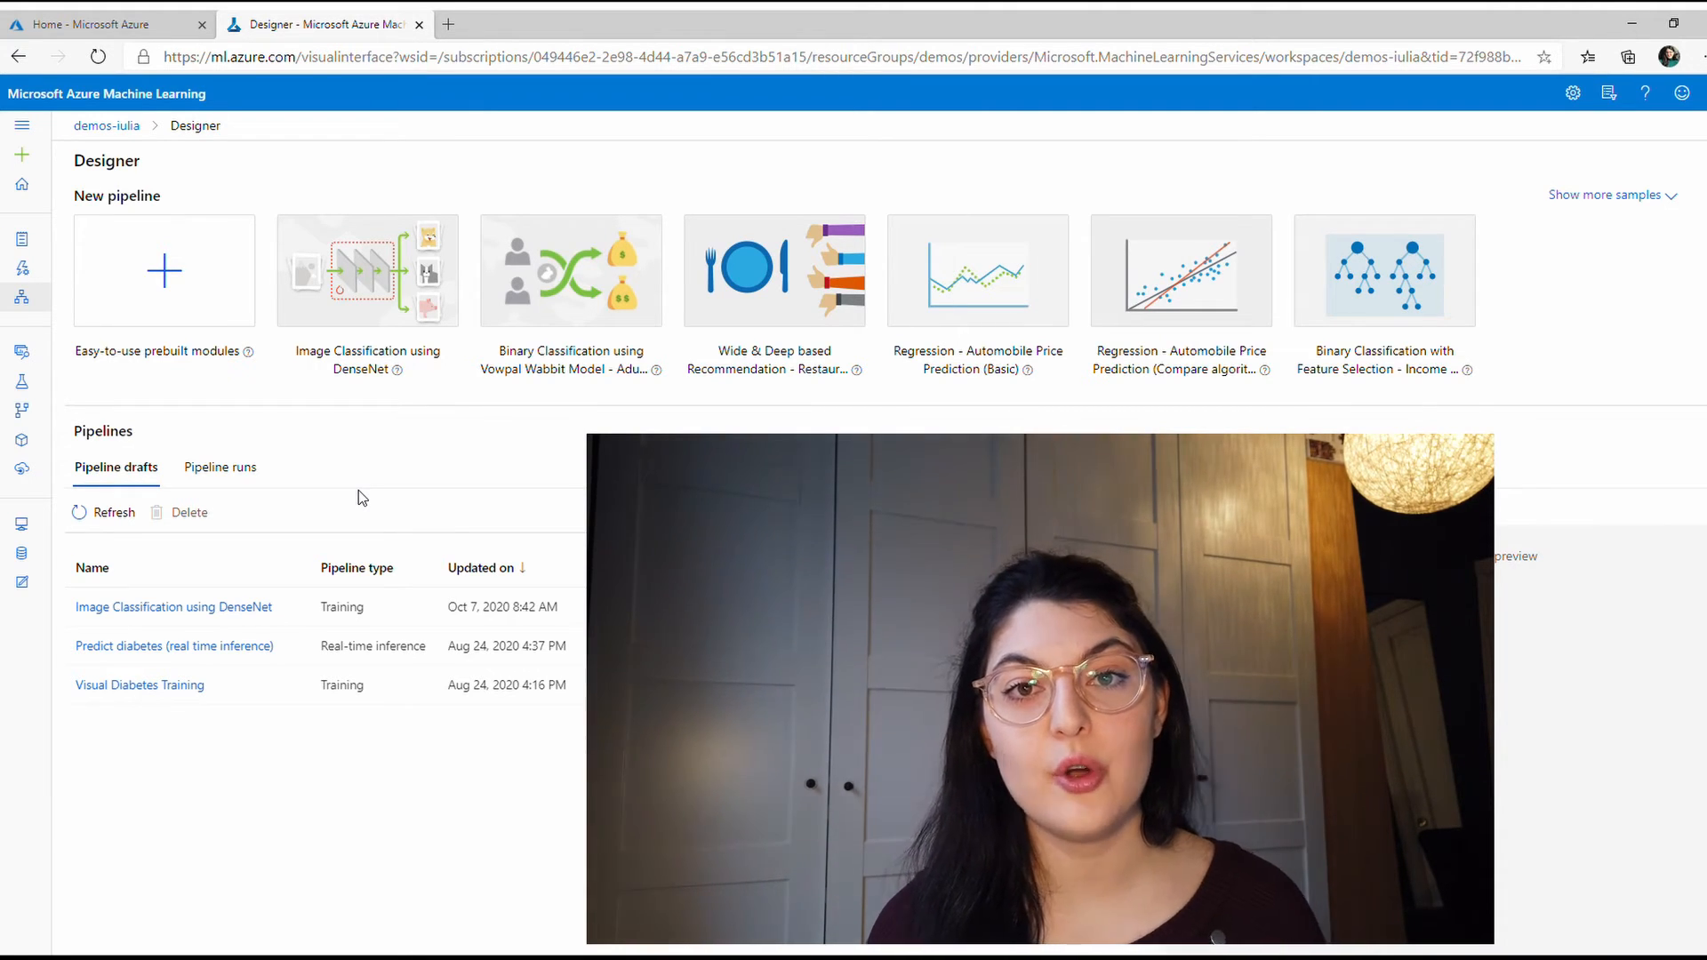
# - Open the Visual Diabetes Training draft to show its completed modules on the canvas
pyautogui.click(140, 685)
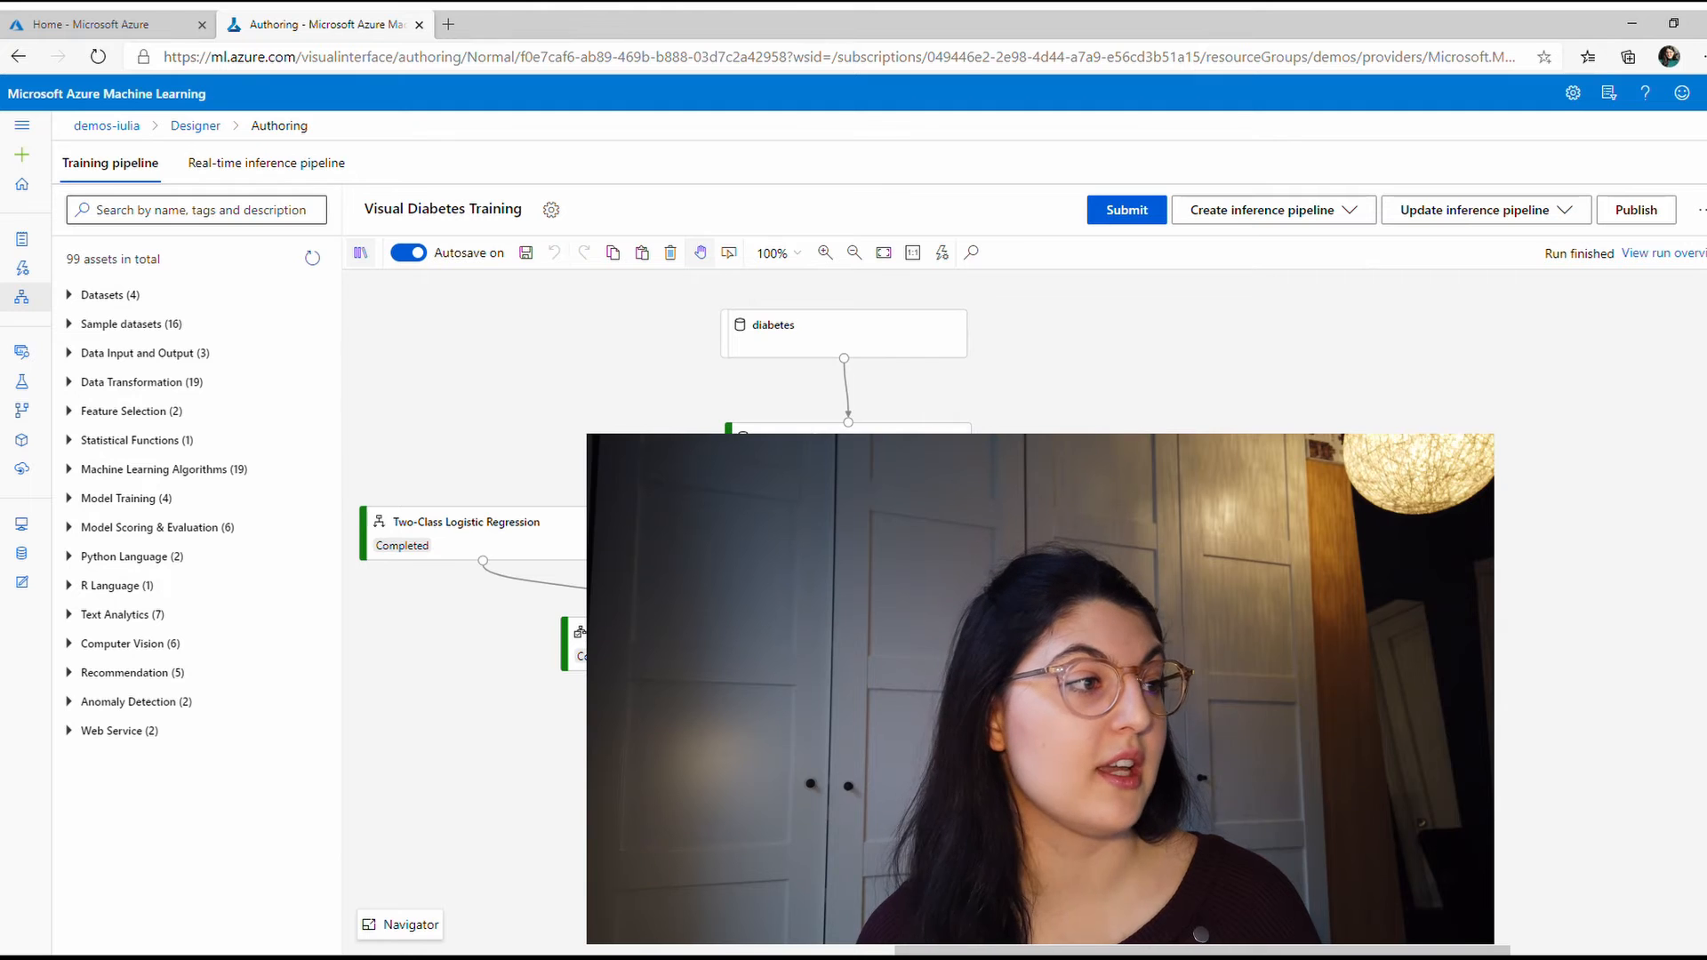
# - Expand the Sample datasets and Model Training module categories and scroll the library
pyautogui.click(131, 324)
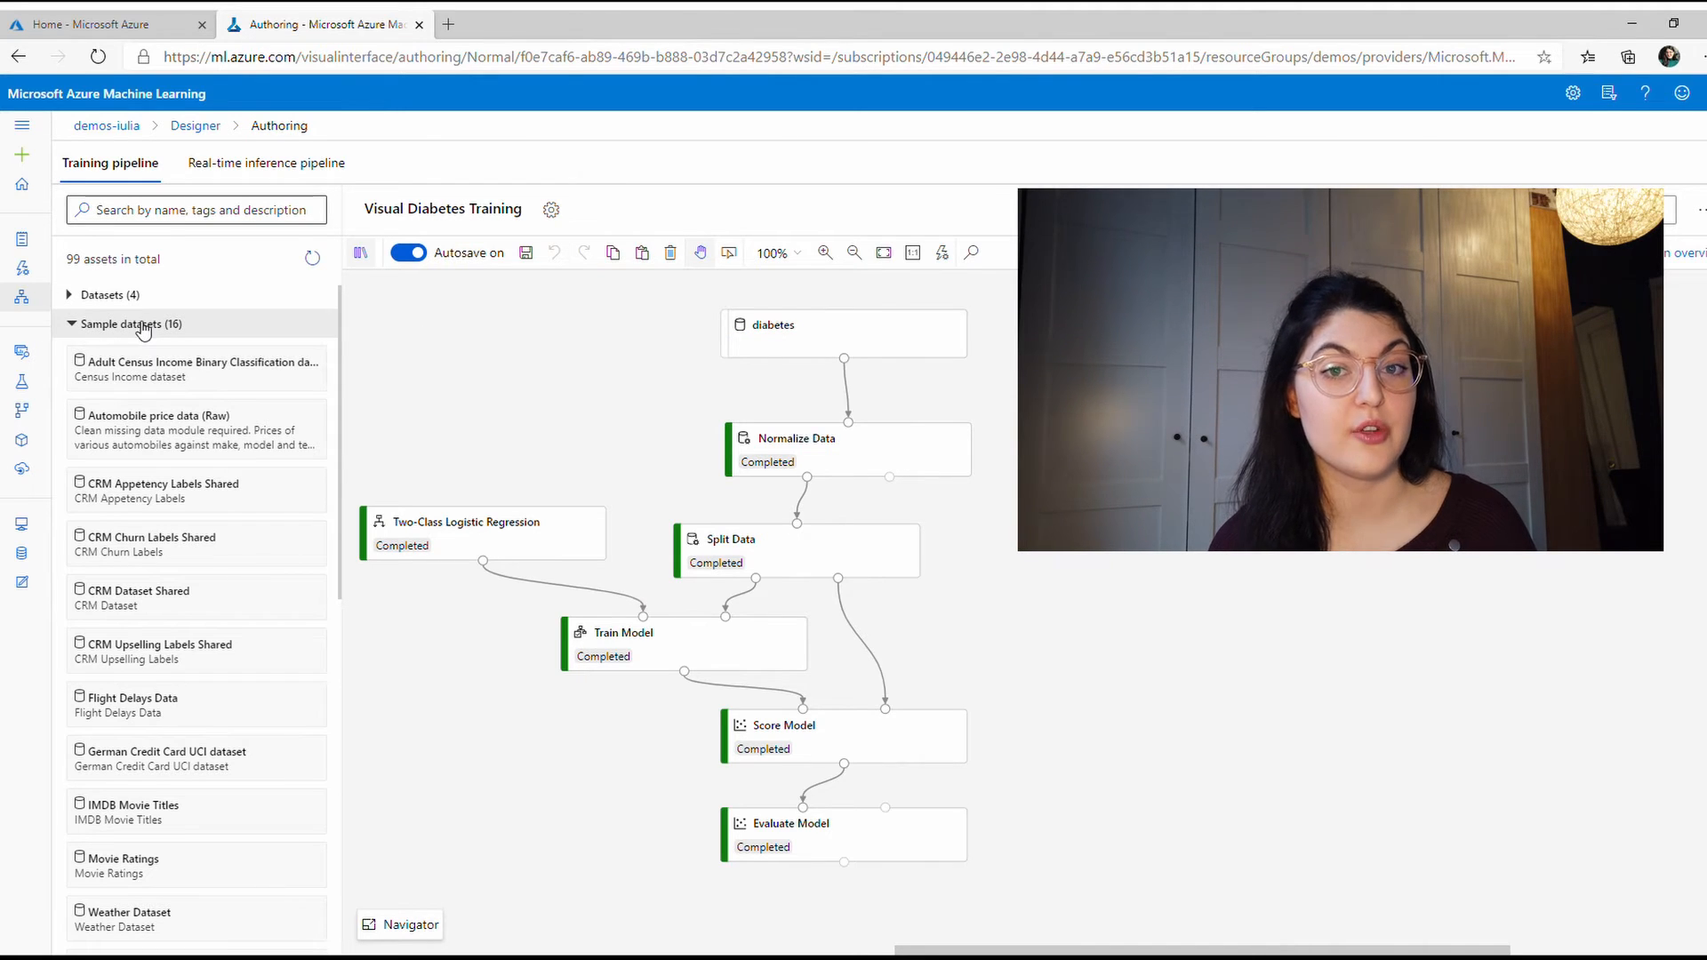
pyautogui.click(127, 324)
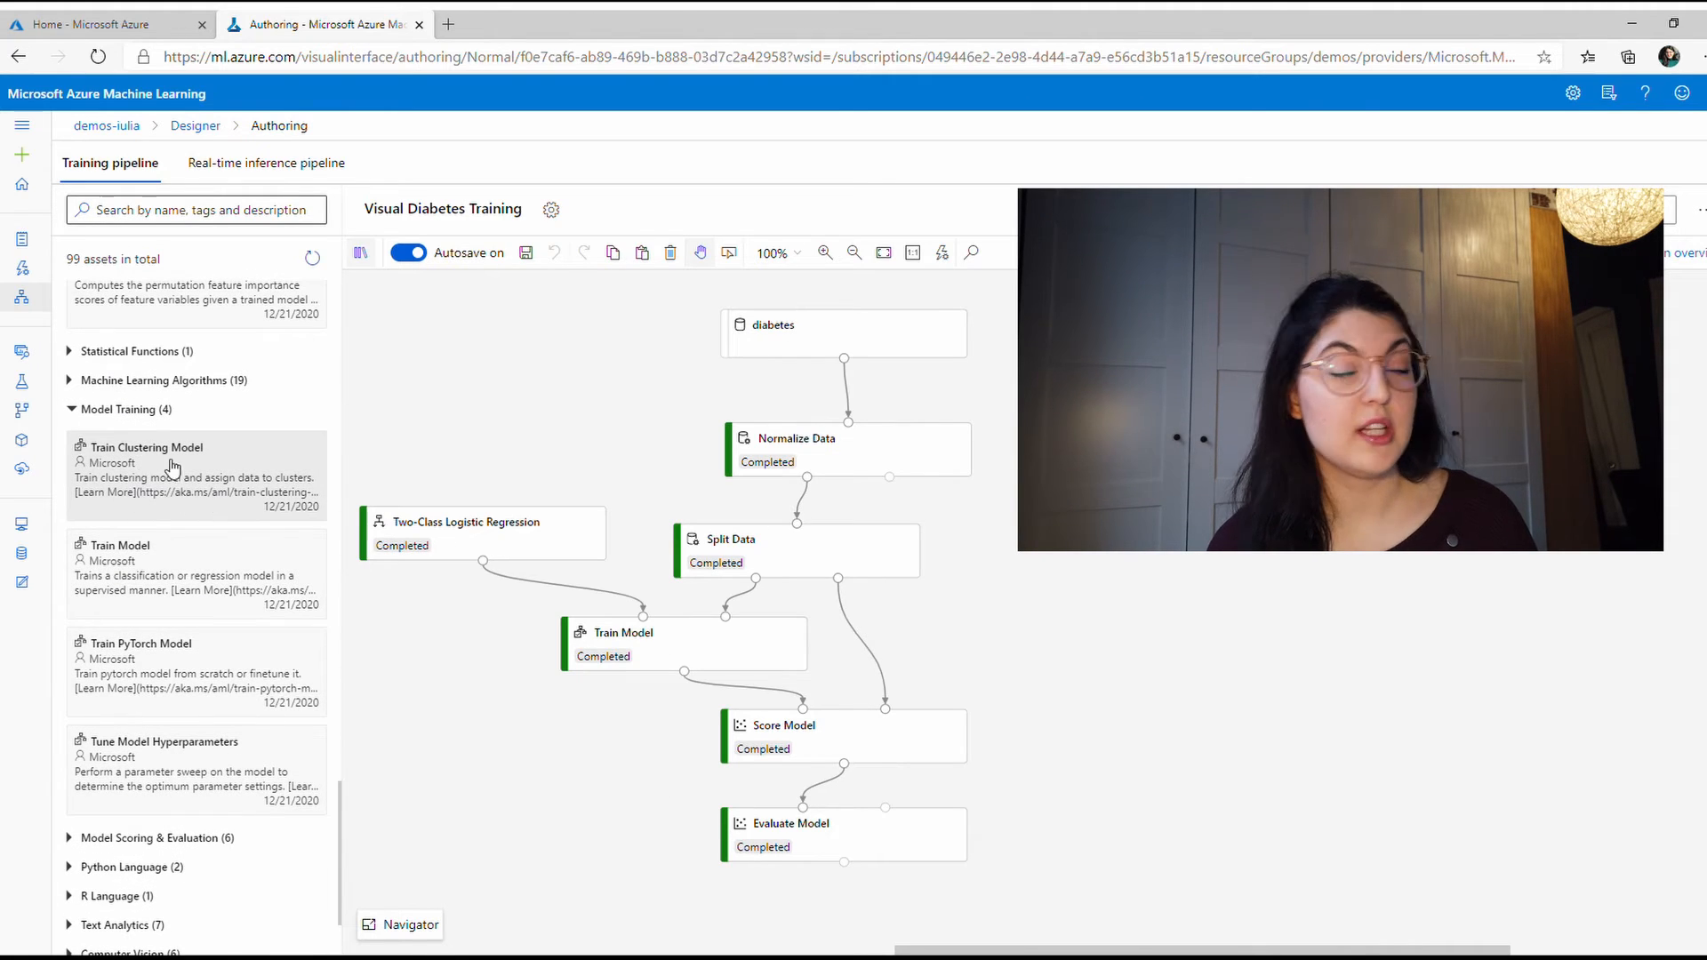
pyautogui.scroll(-3)
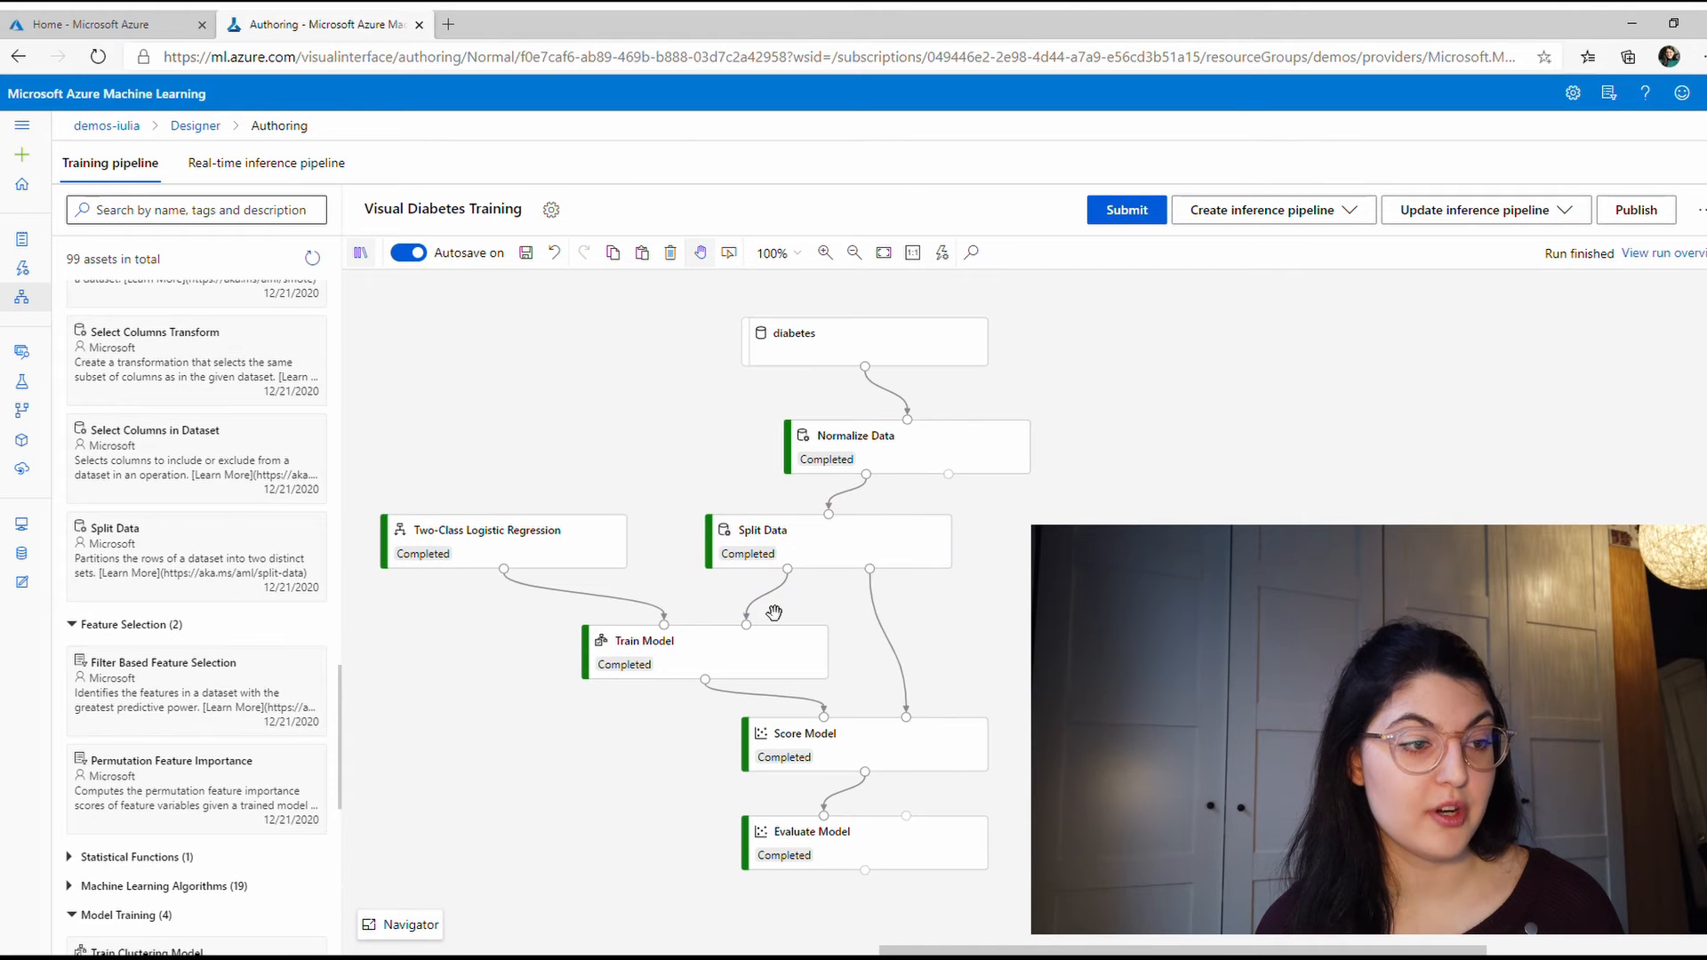
pyautogui.moveTo(868, 579)
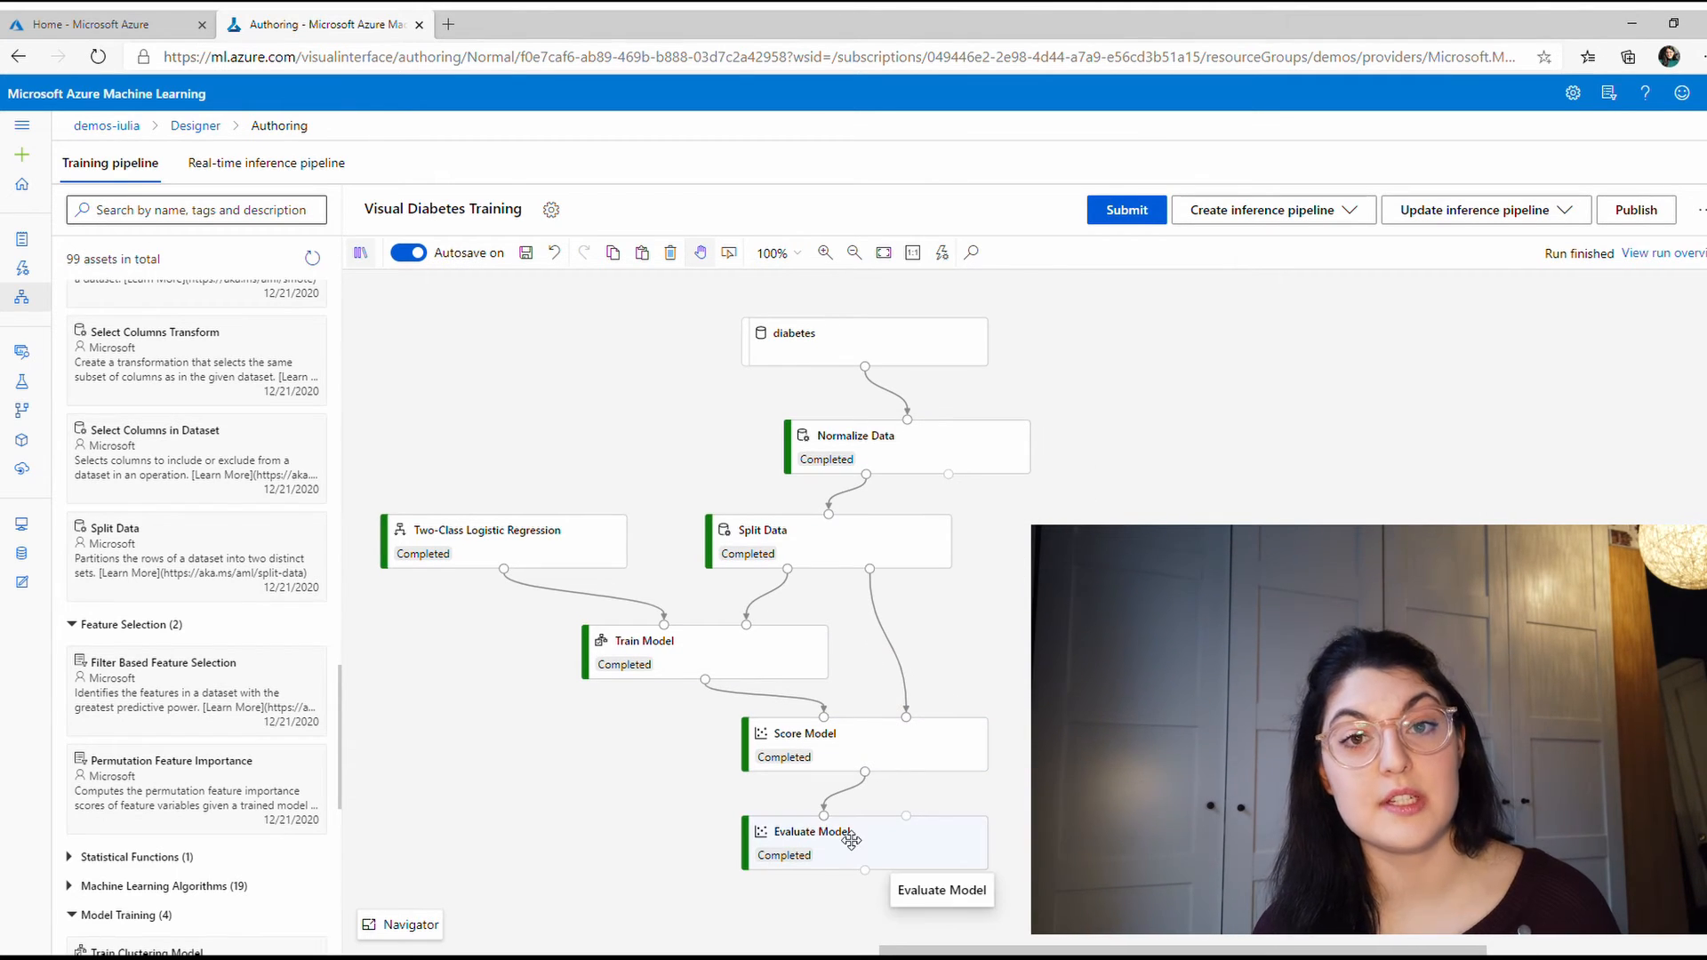
pyautogui.moveTo(761, 439)
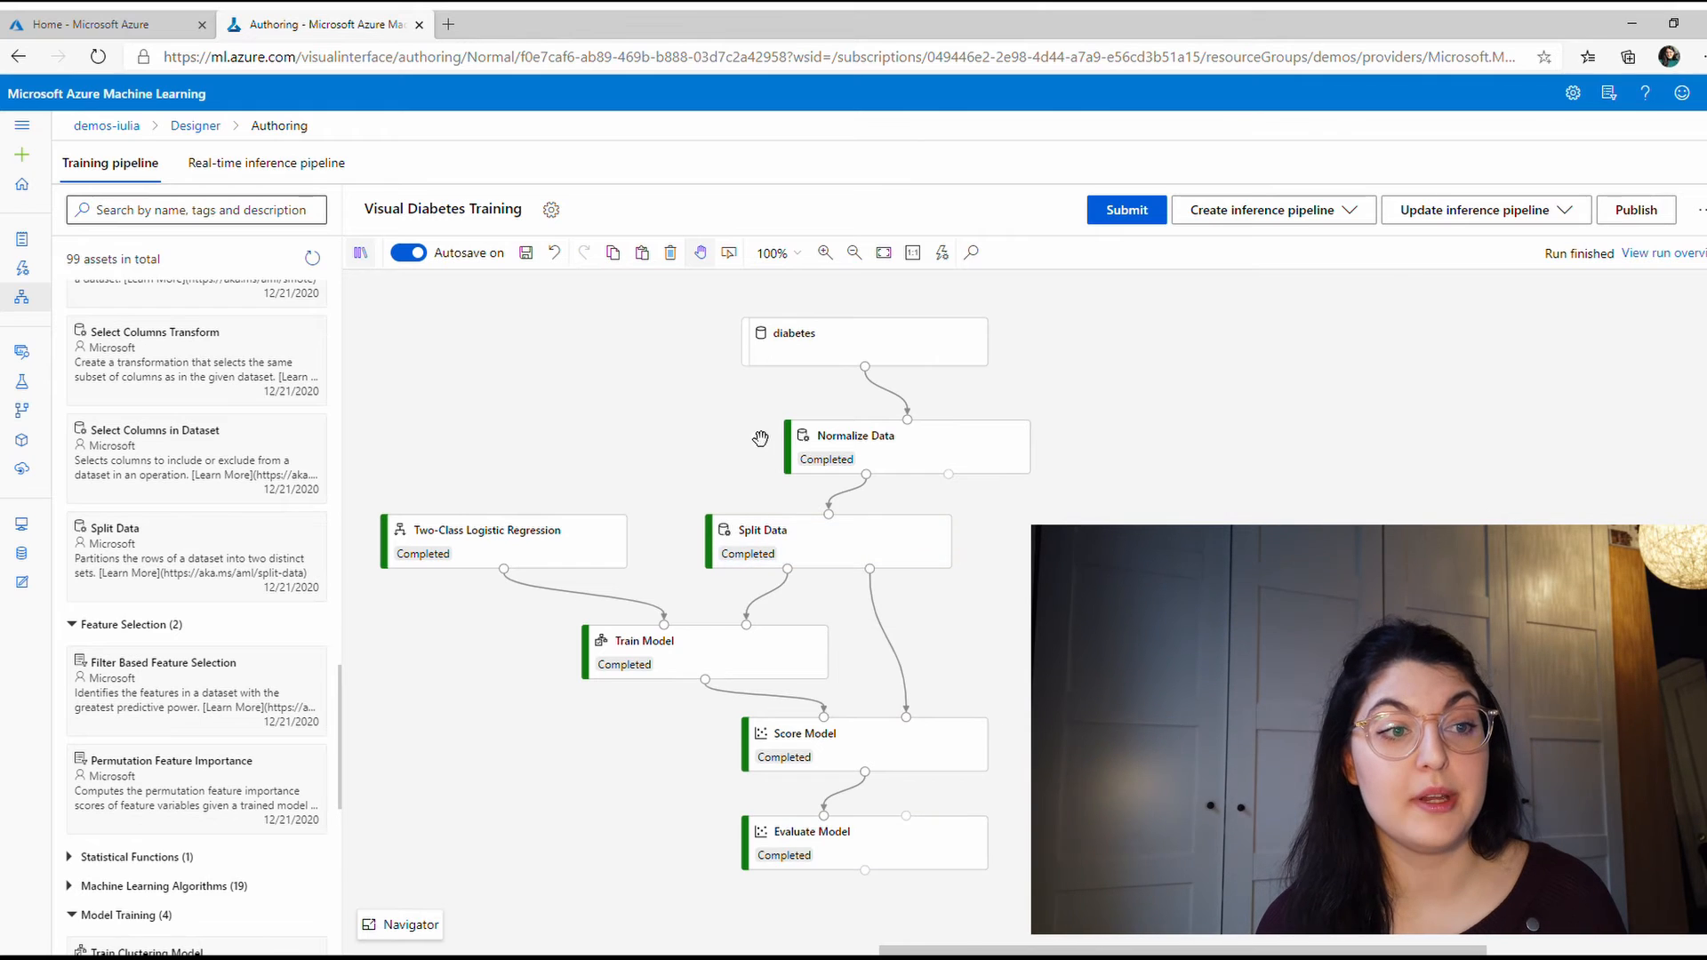
pyautogui.click(855, 446)
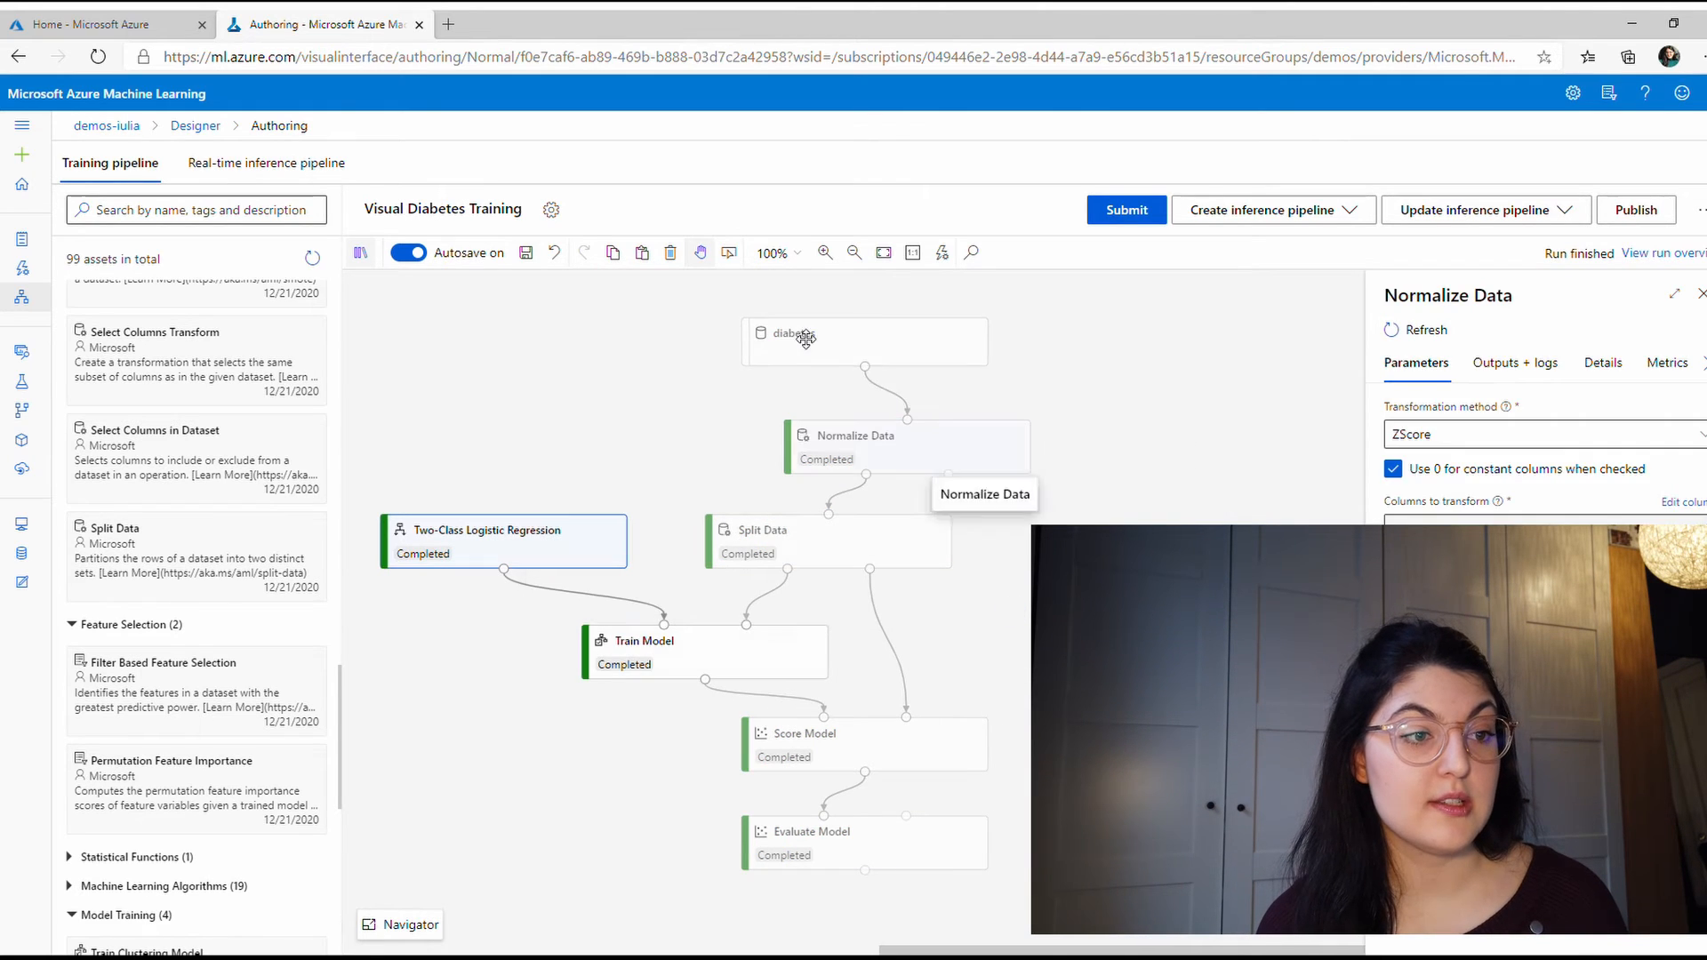
pyautogui.click(501, 540)
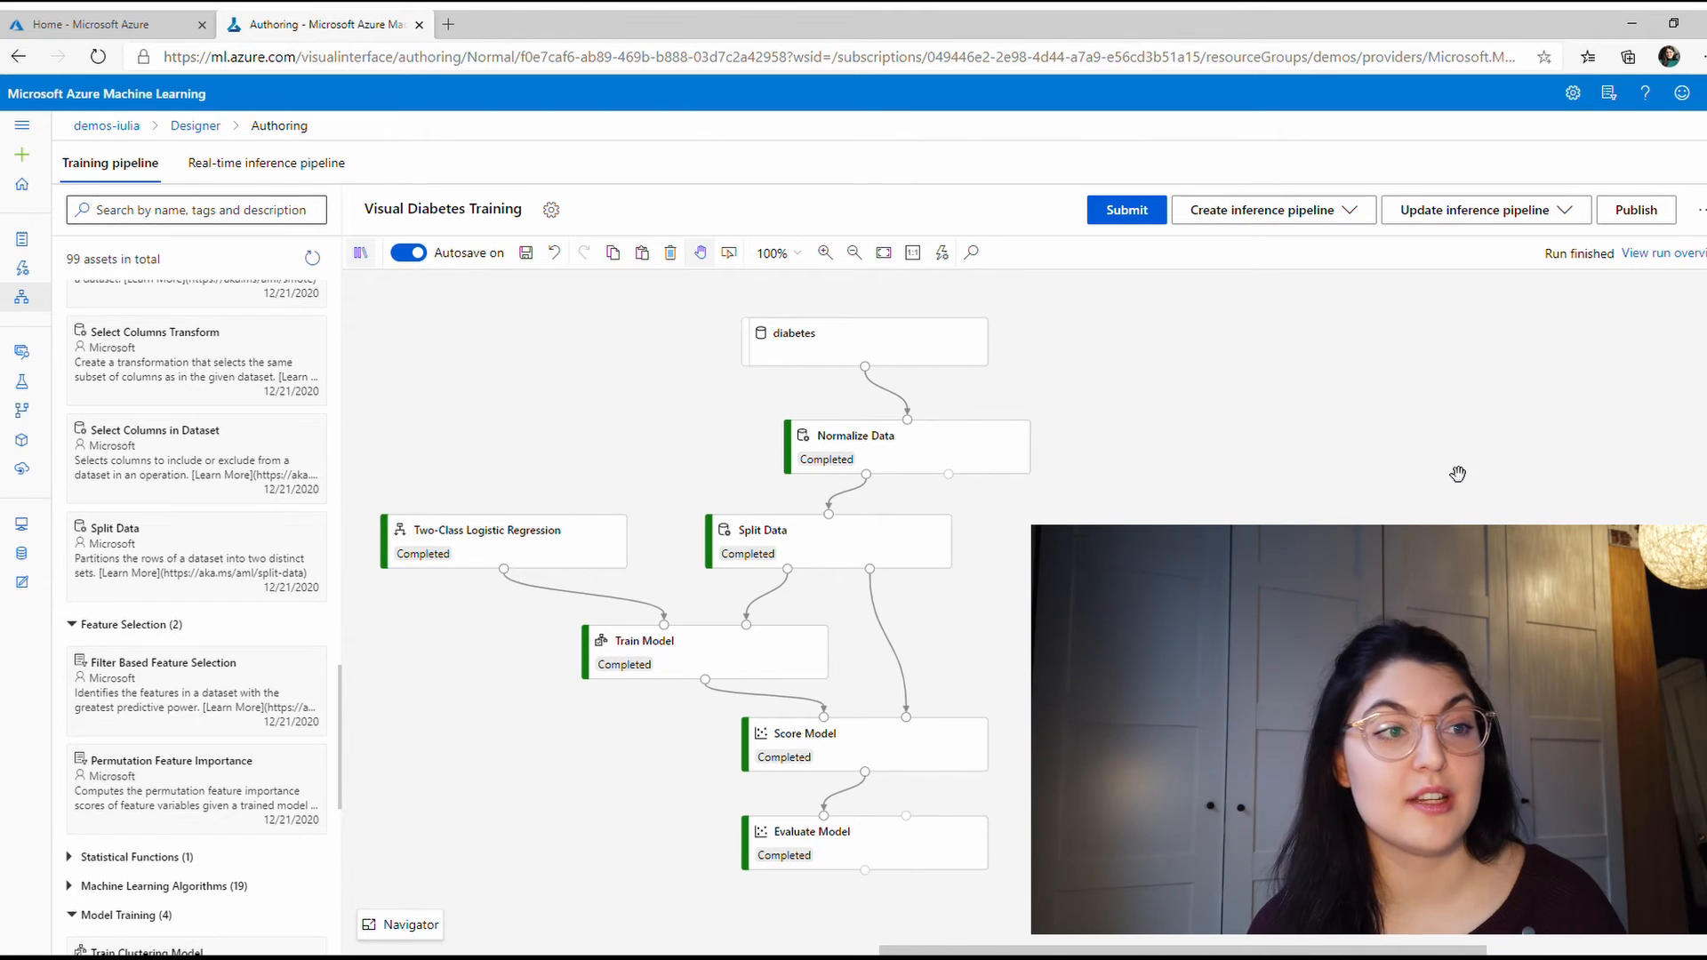
pyautogui.click(864, 341)
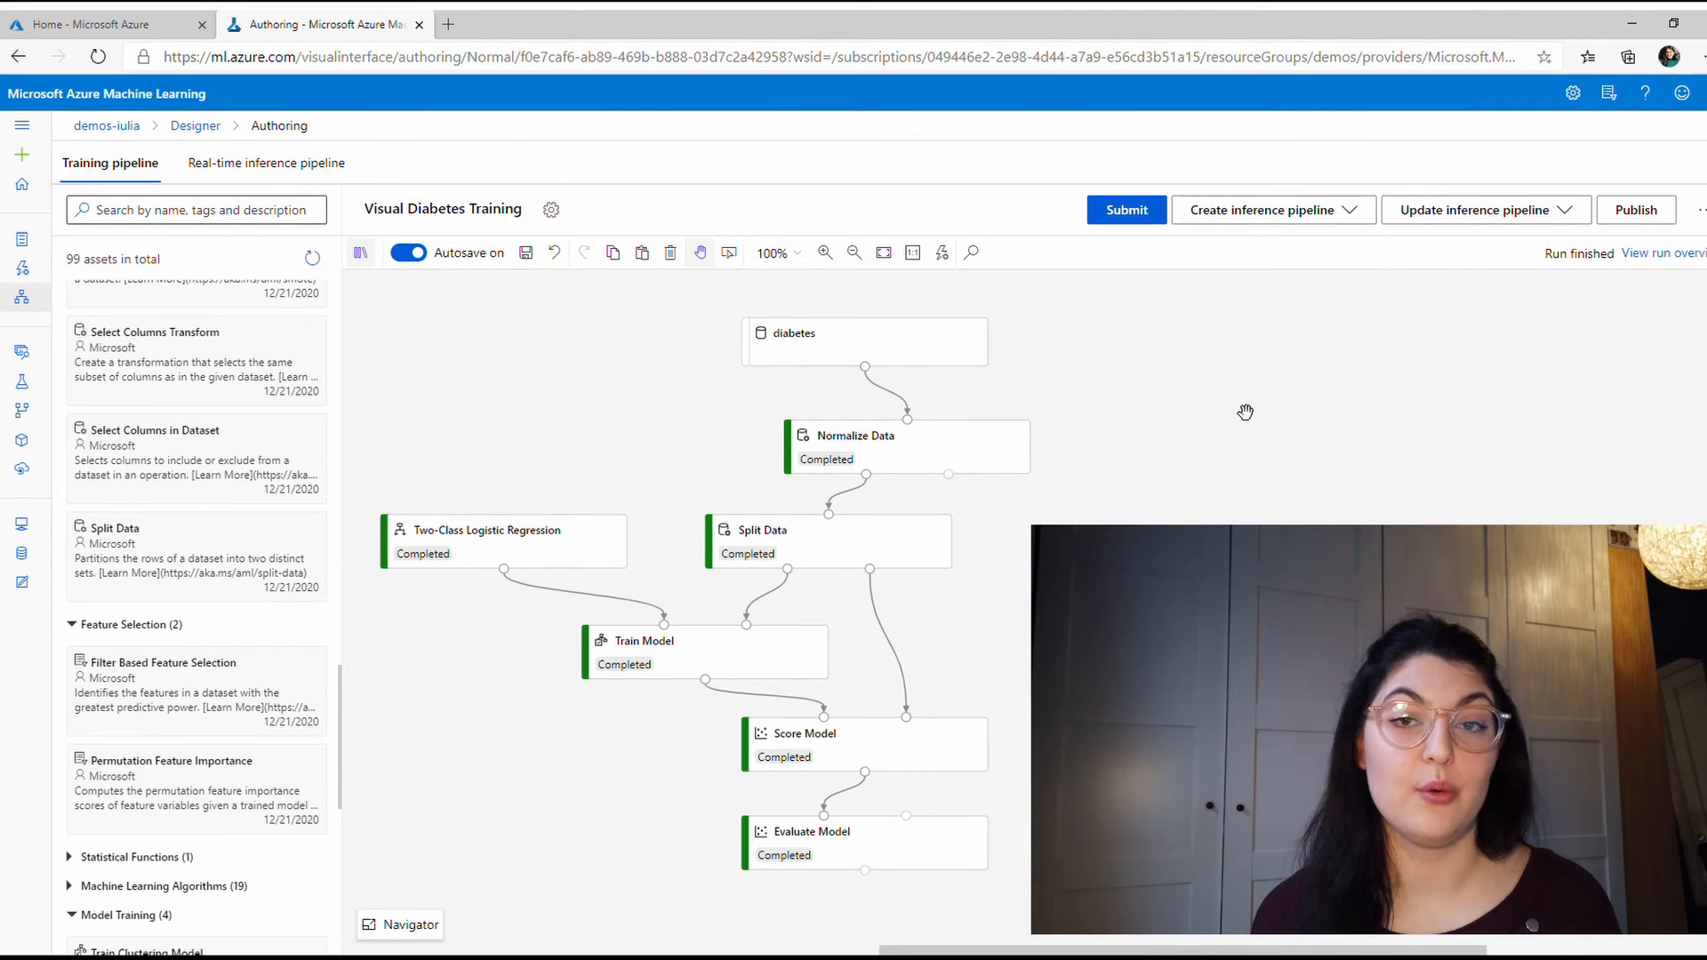
pyautogui.moveTo(722, 485)
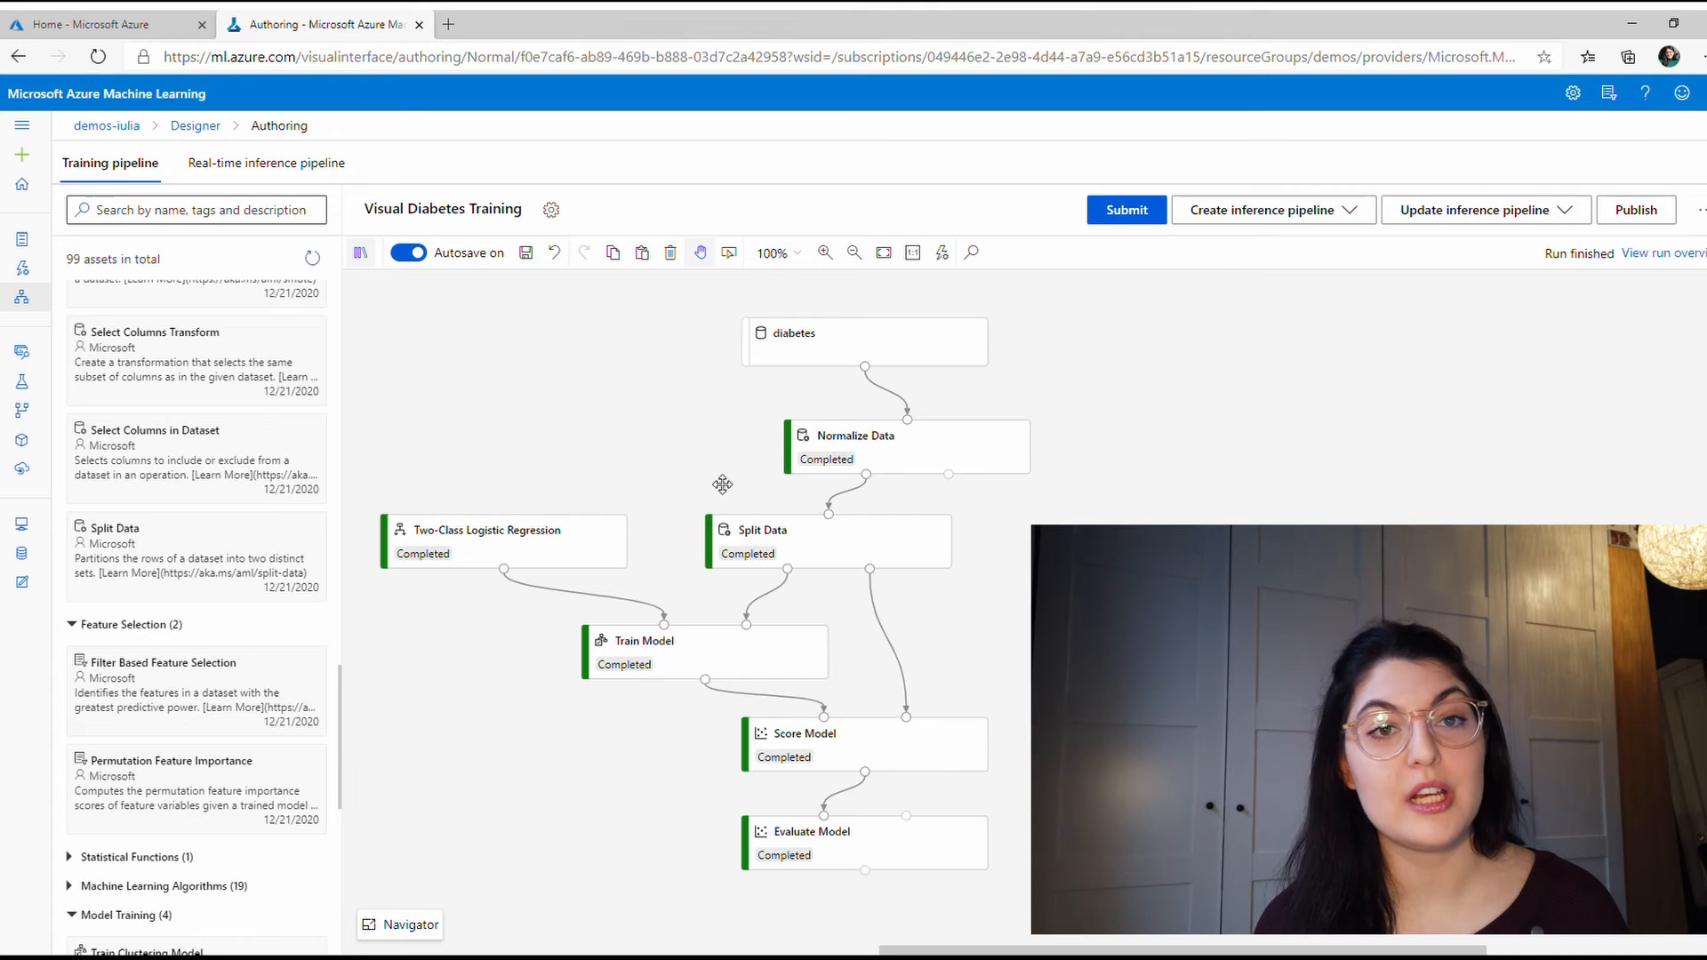
pyautogui.moveTo(953, 503)
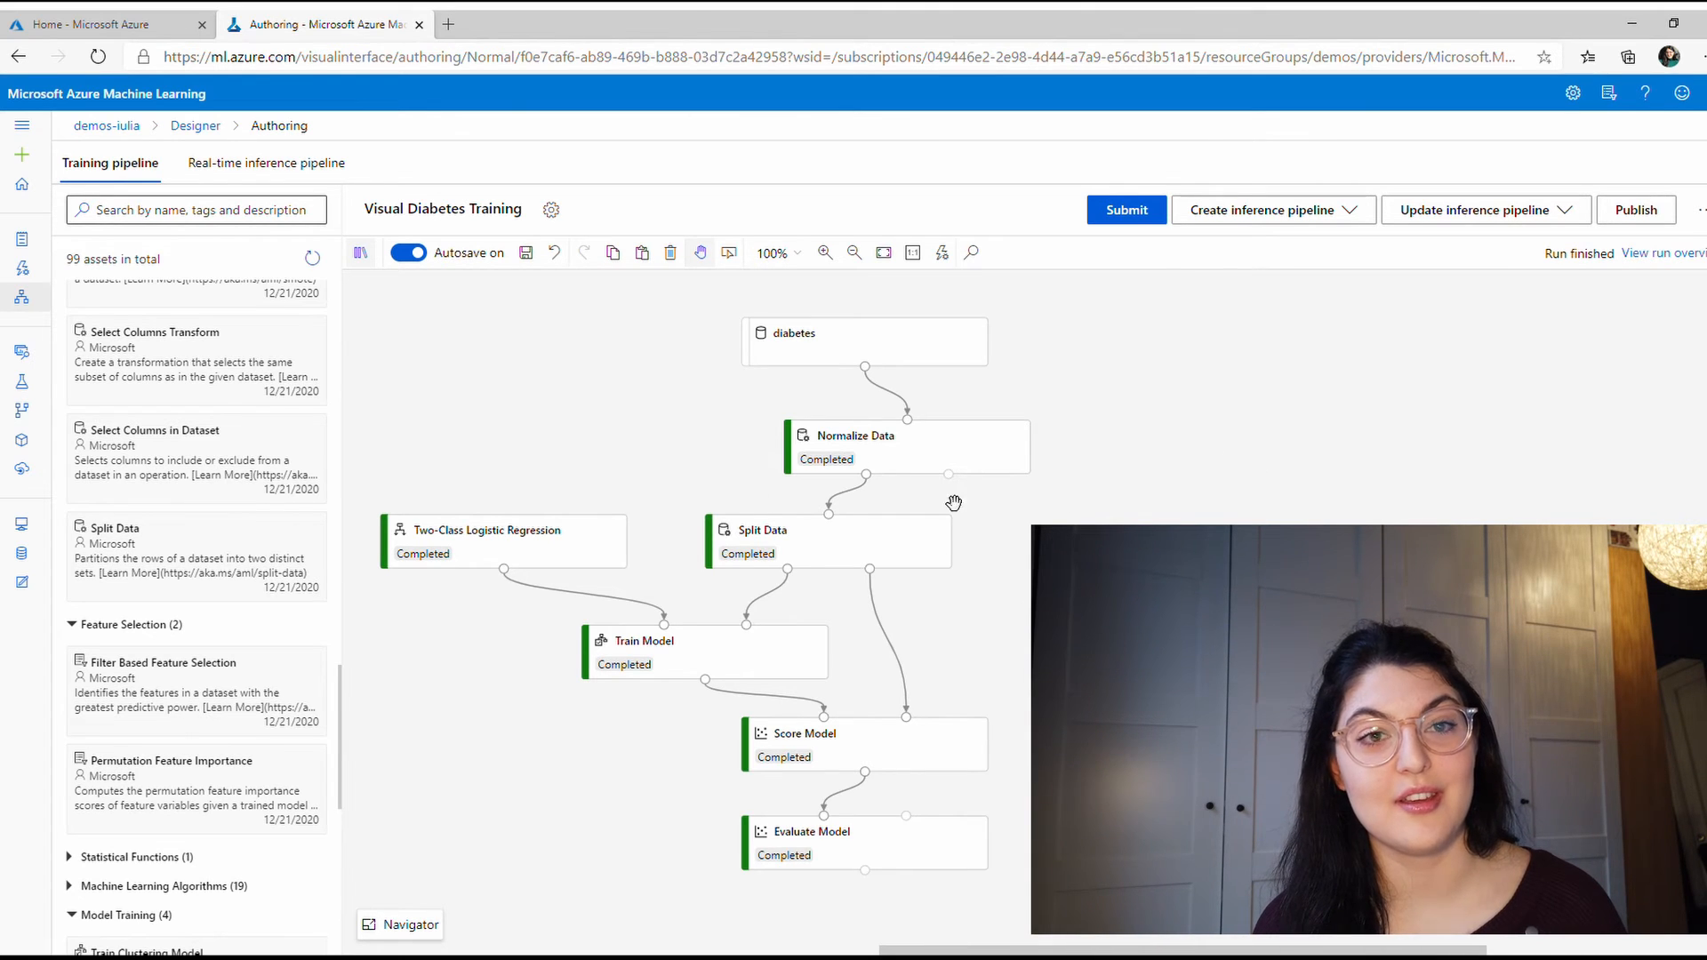
pyautogui.click(21, 265)
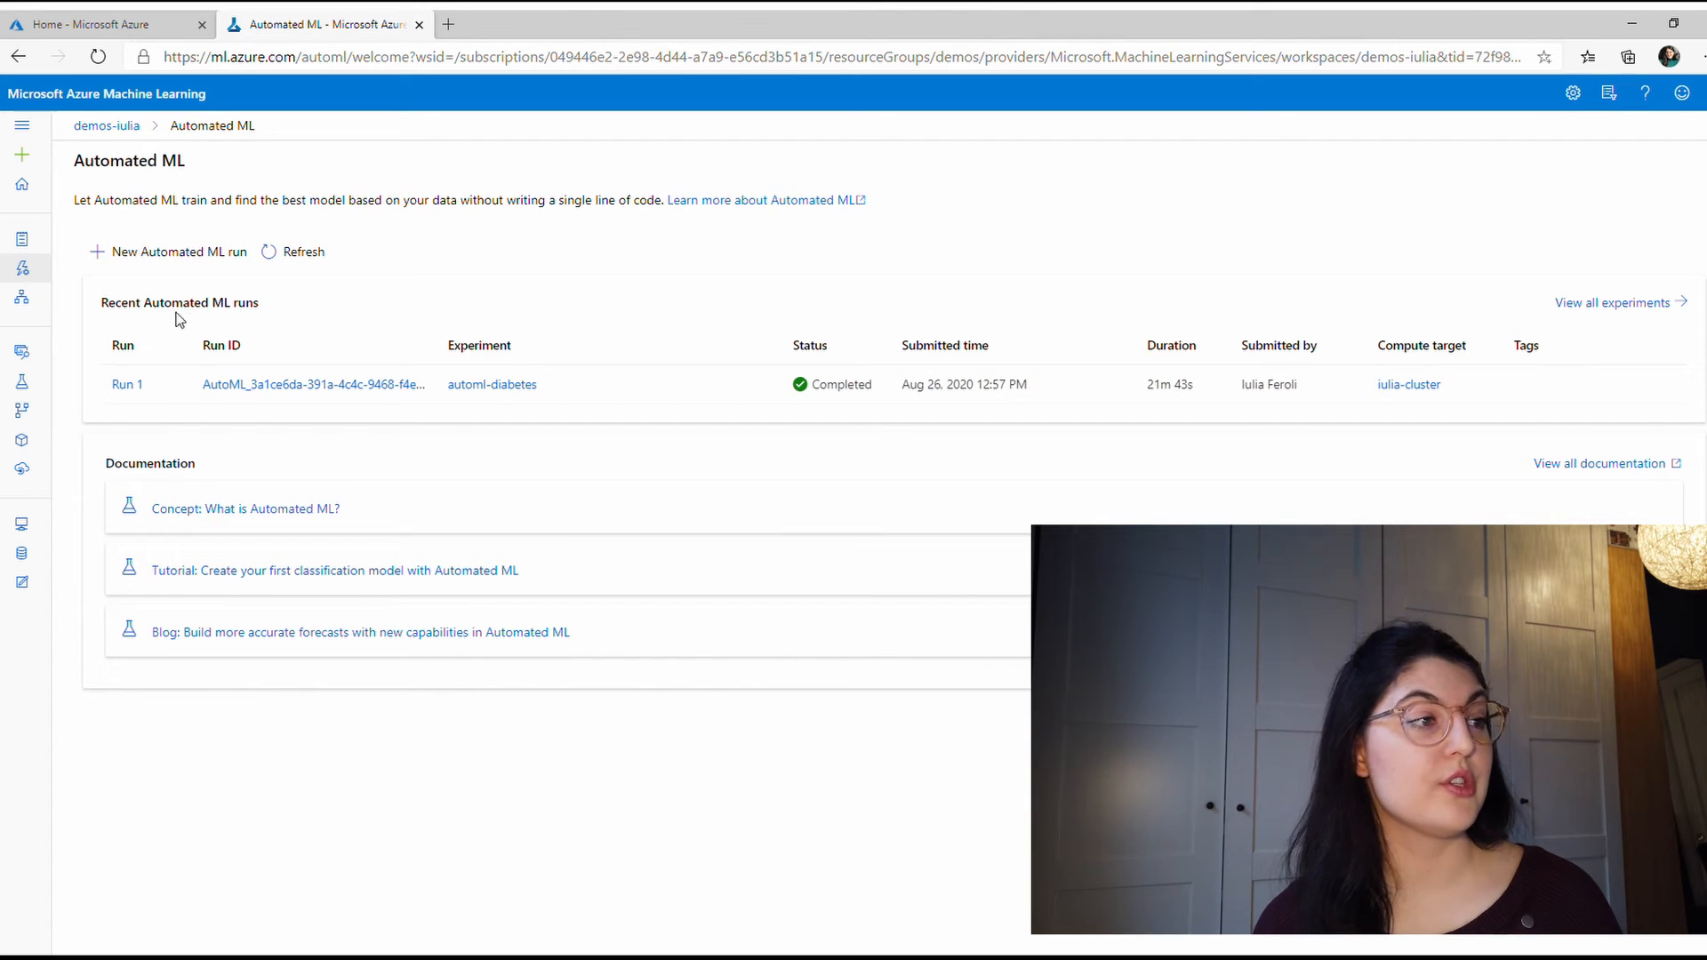
pyautogui.moveTo(534, 420)
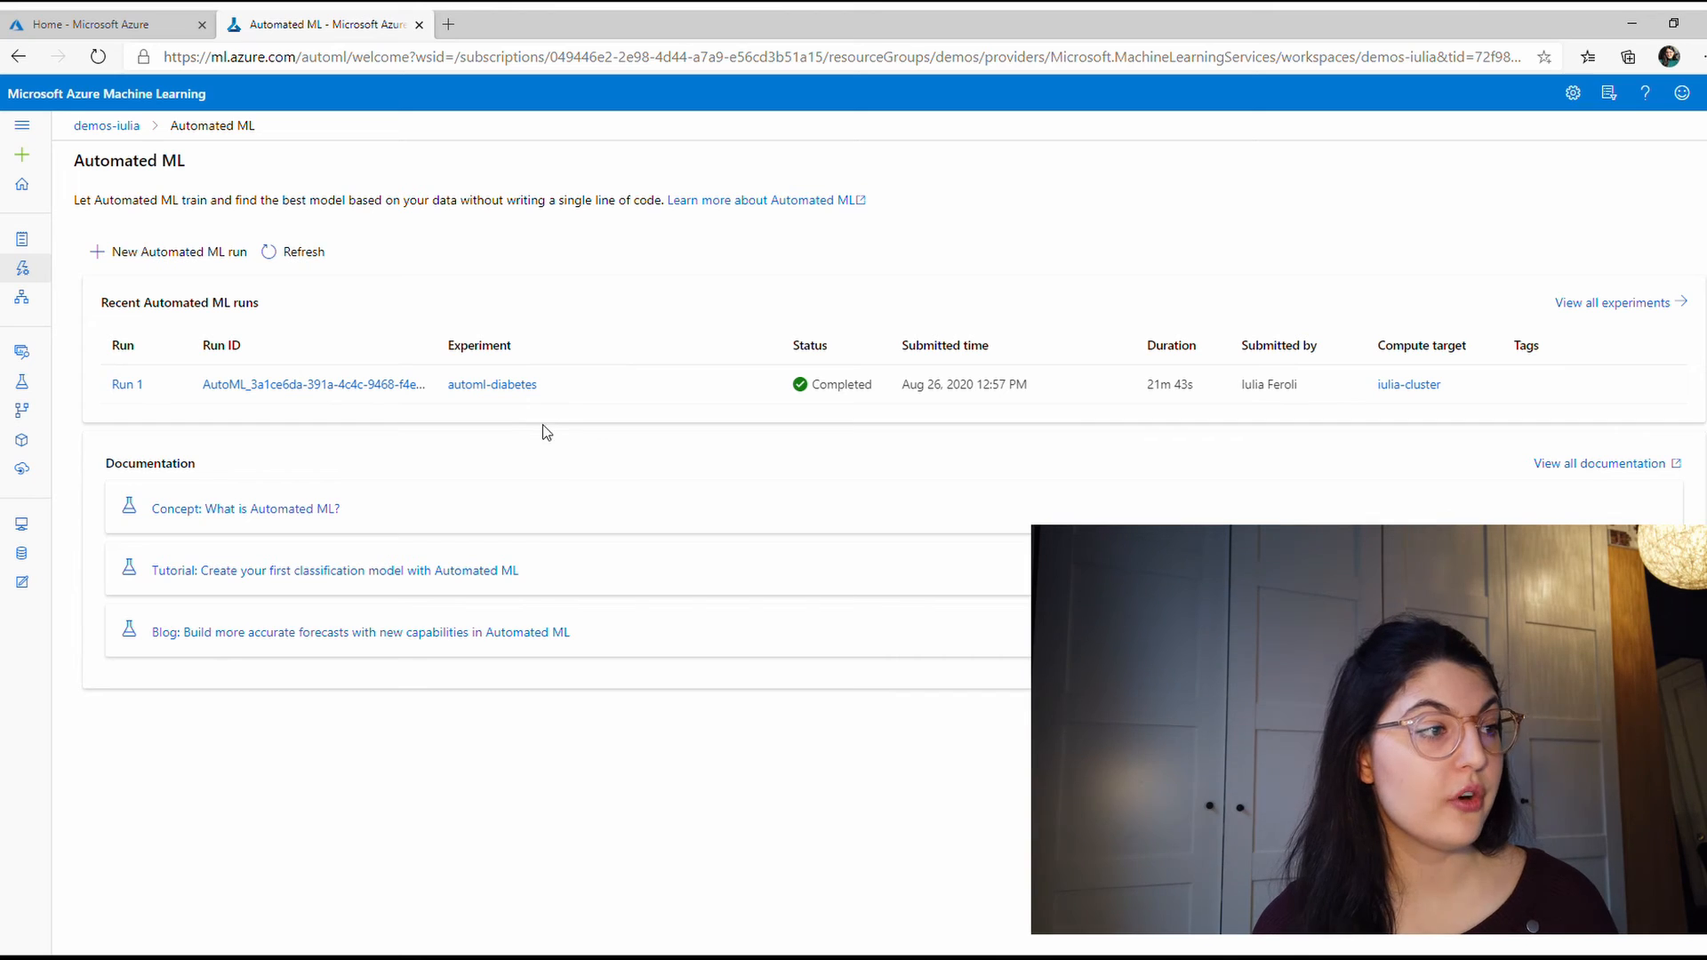
pyautogui.moveTo(238, 389)
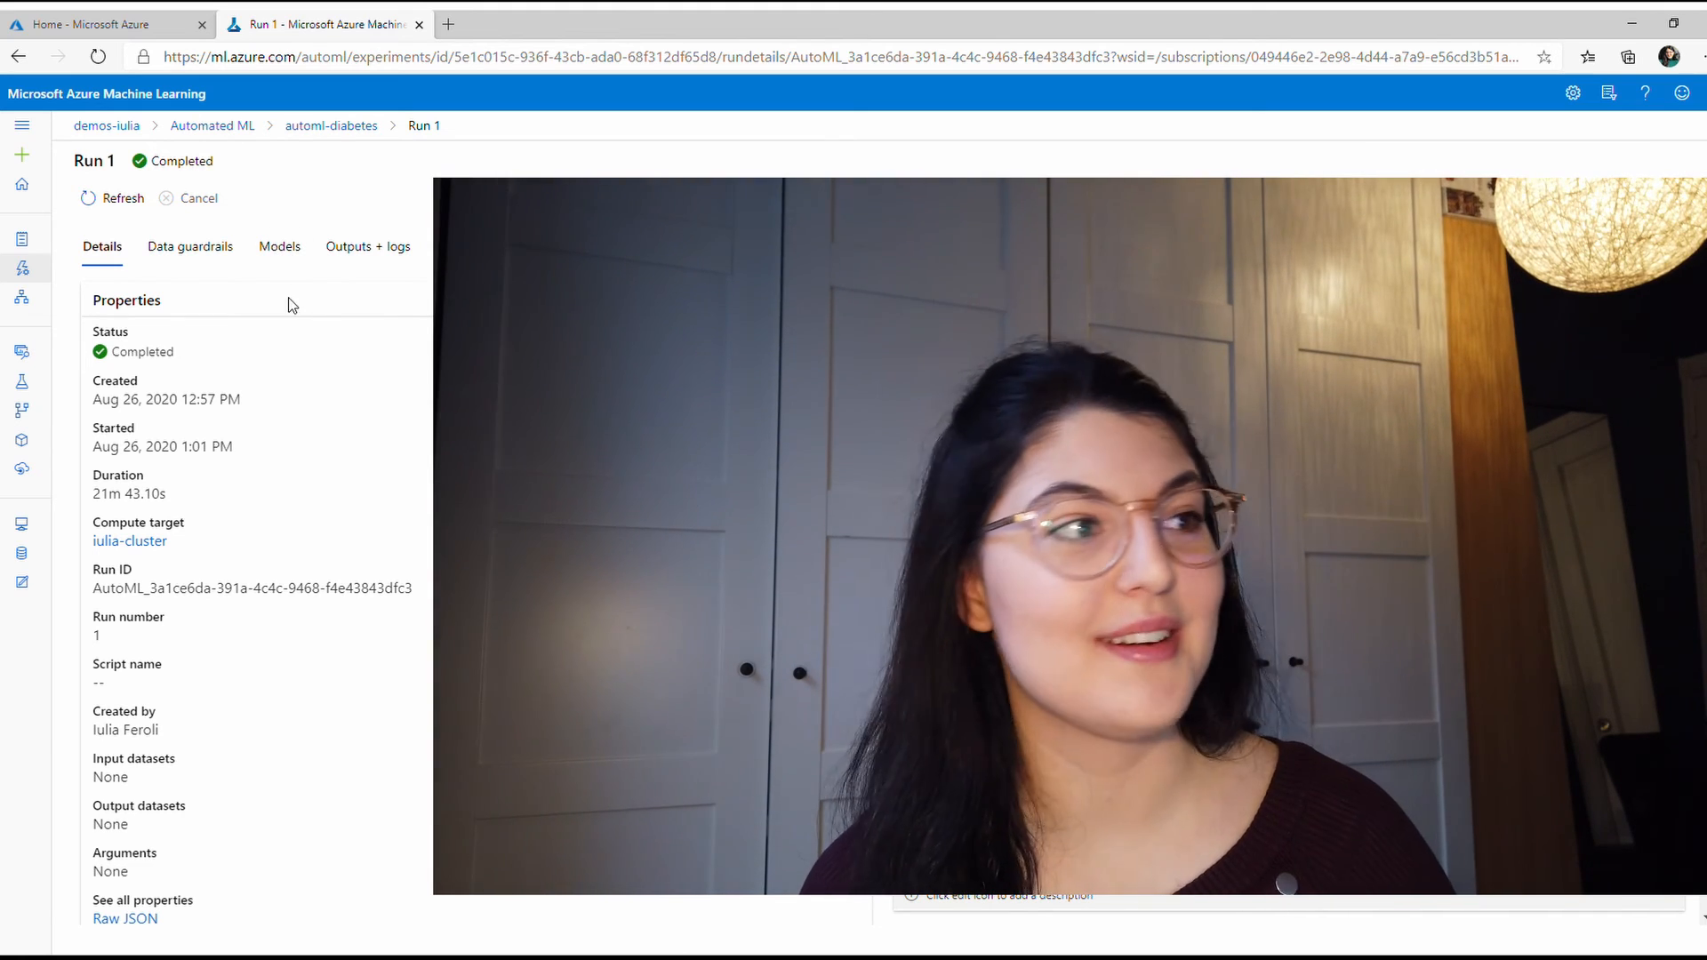
# - Browse Run 1's models ranked by accuracy, led by StackEnsemble at 0.95180
pyautogui.click(279, 245)
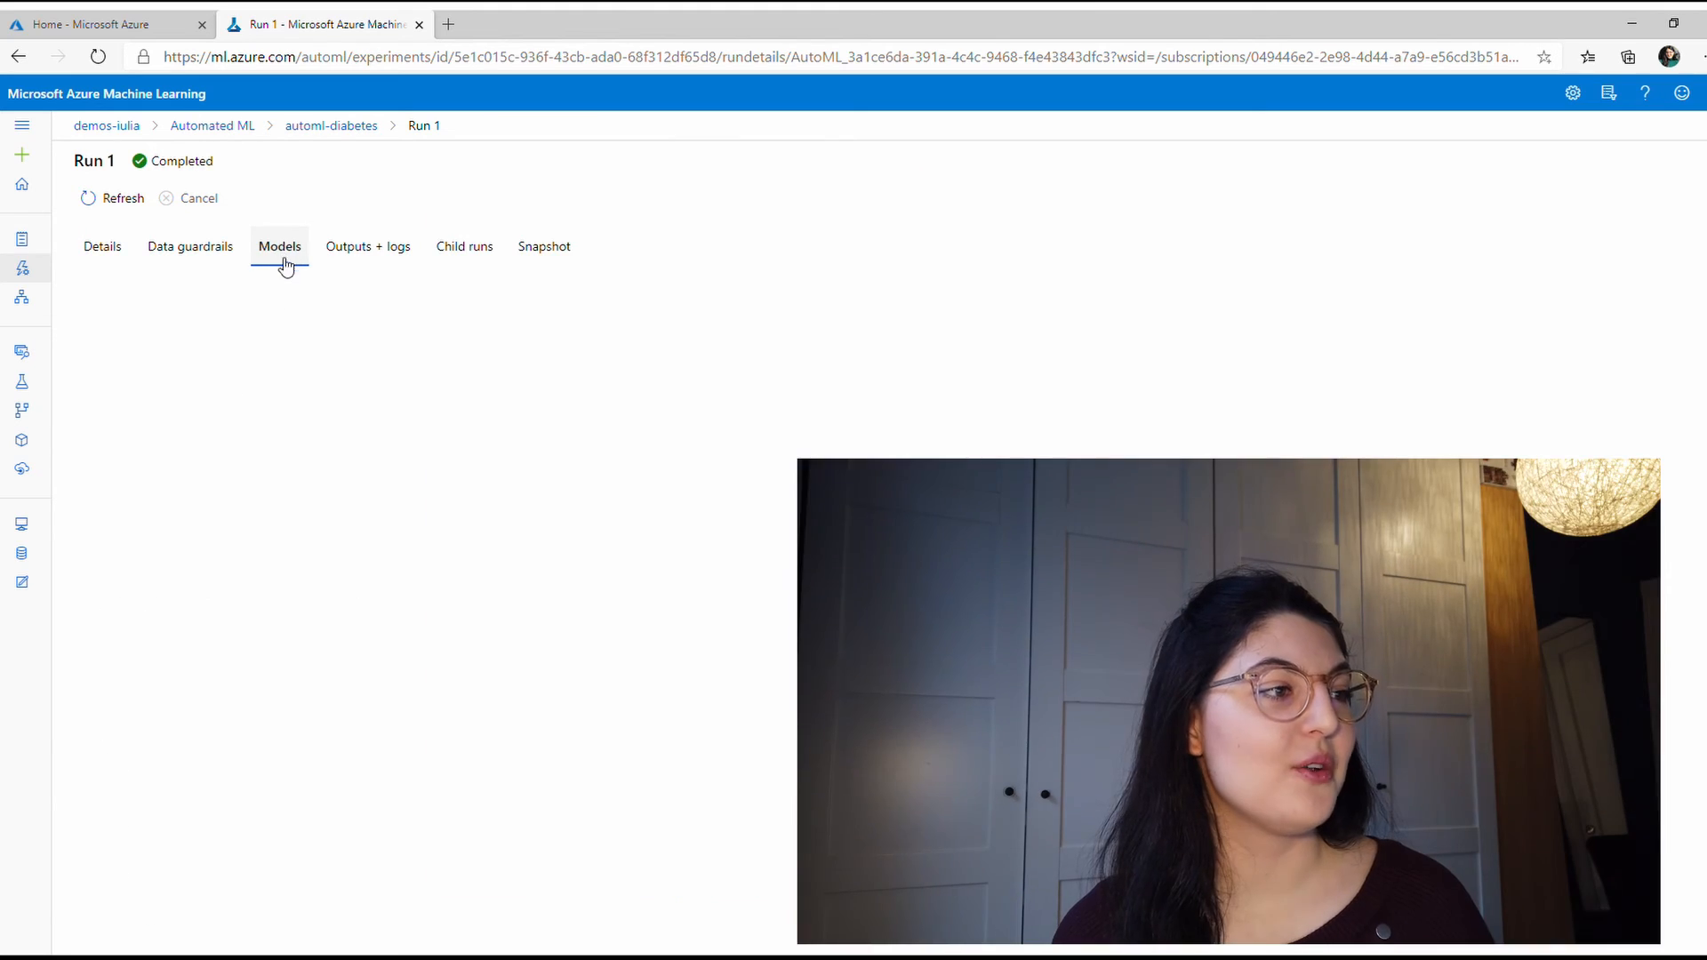
pyautogui.click(278, 247)
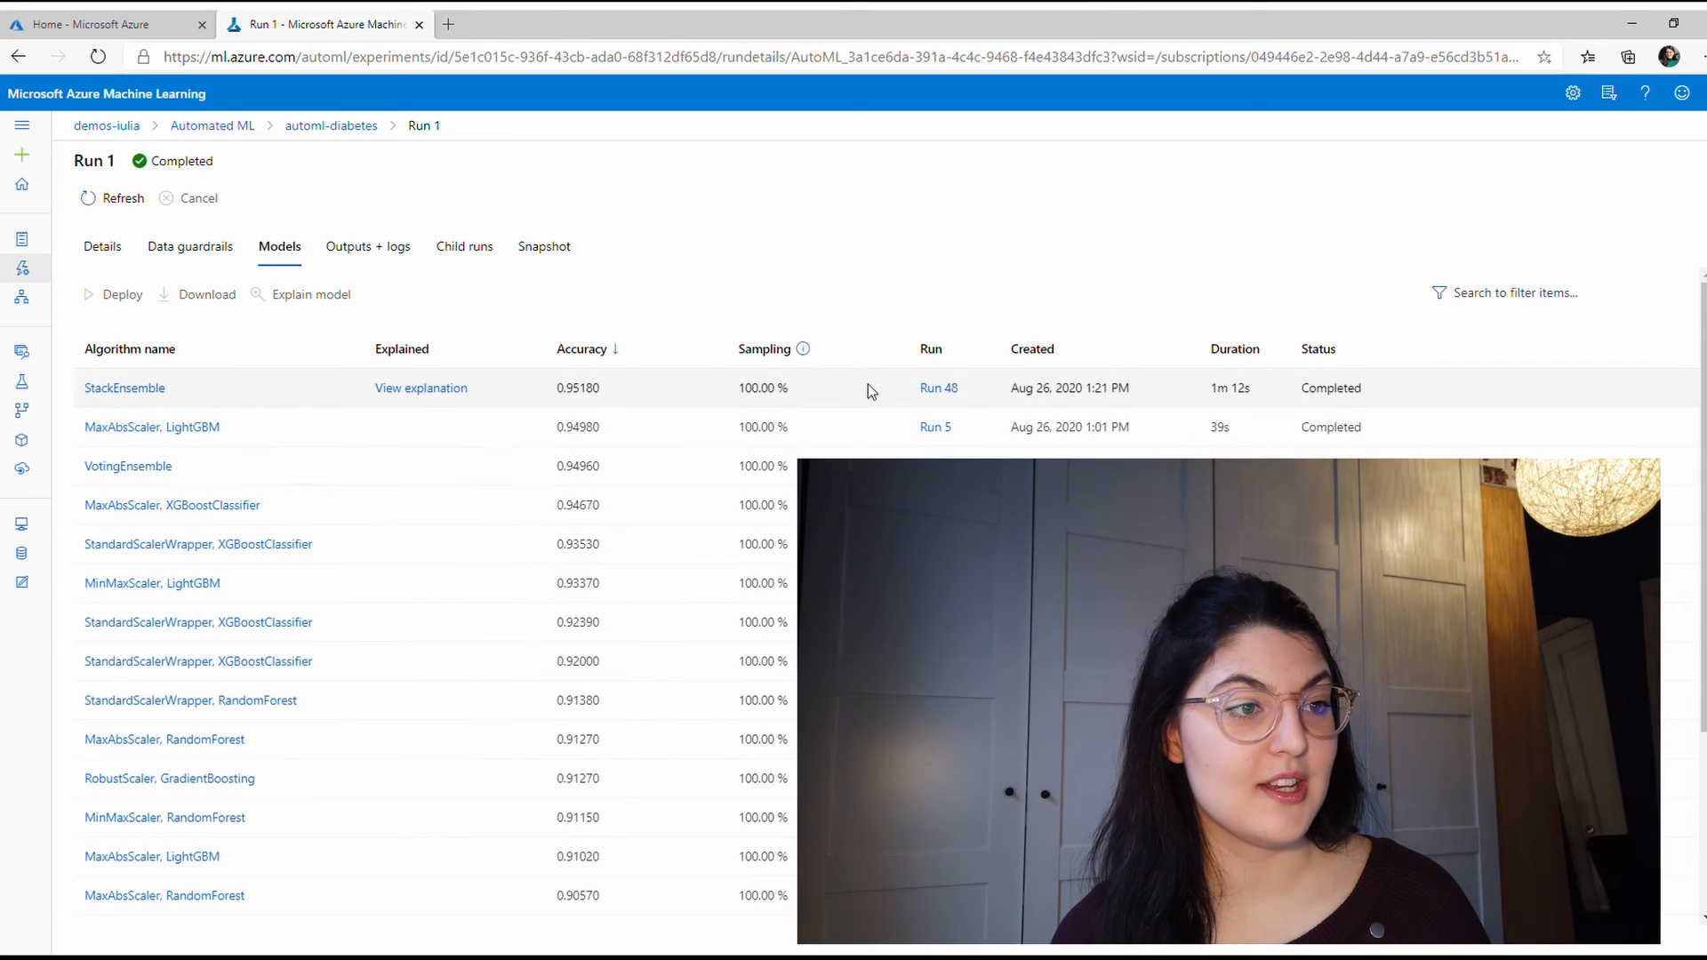
pyautogui.scroll(-3)
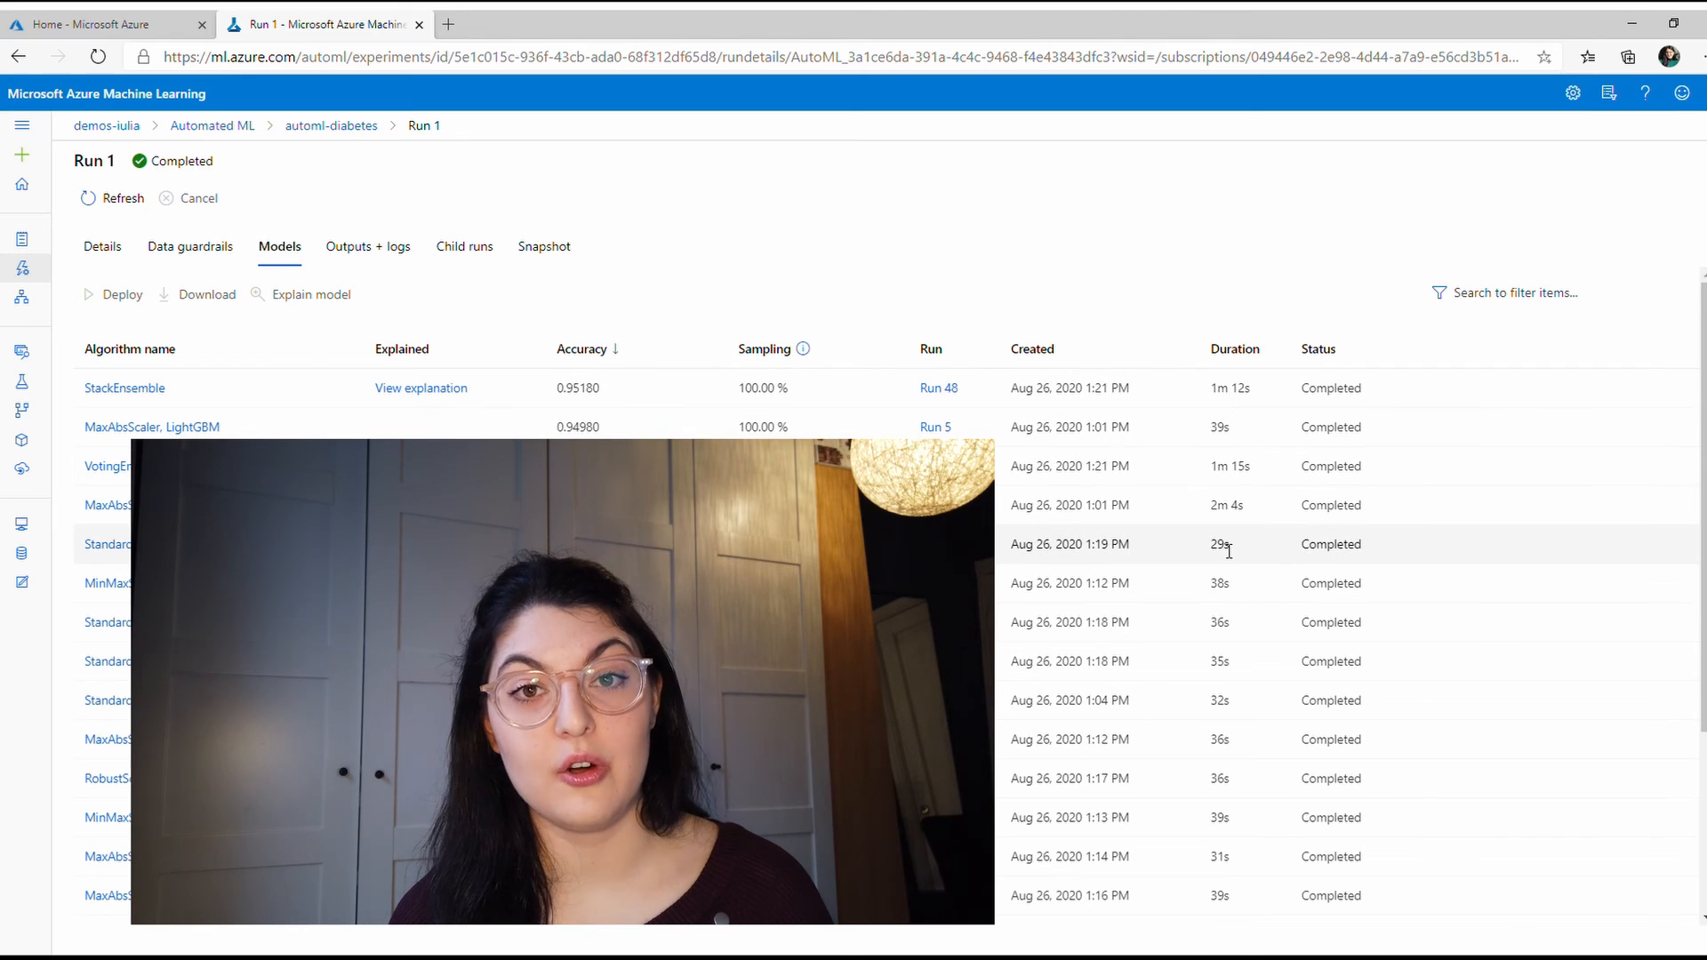
pyautogui.scroll(-3)
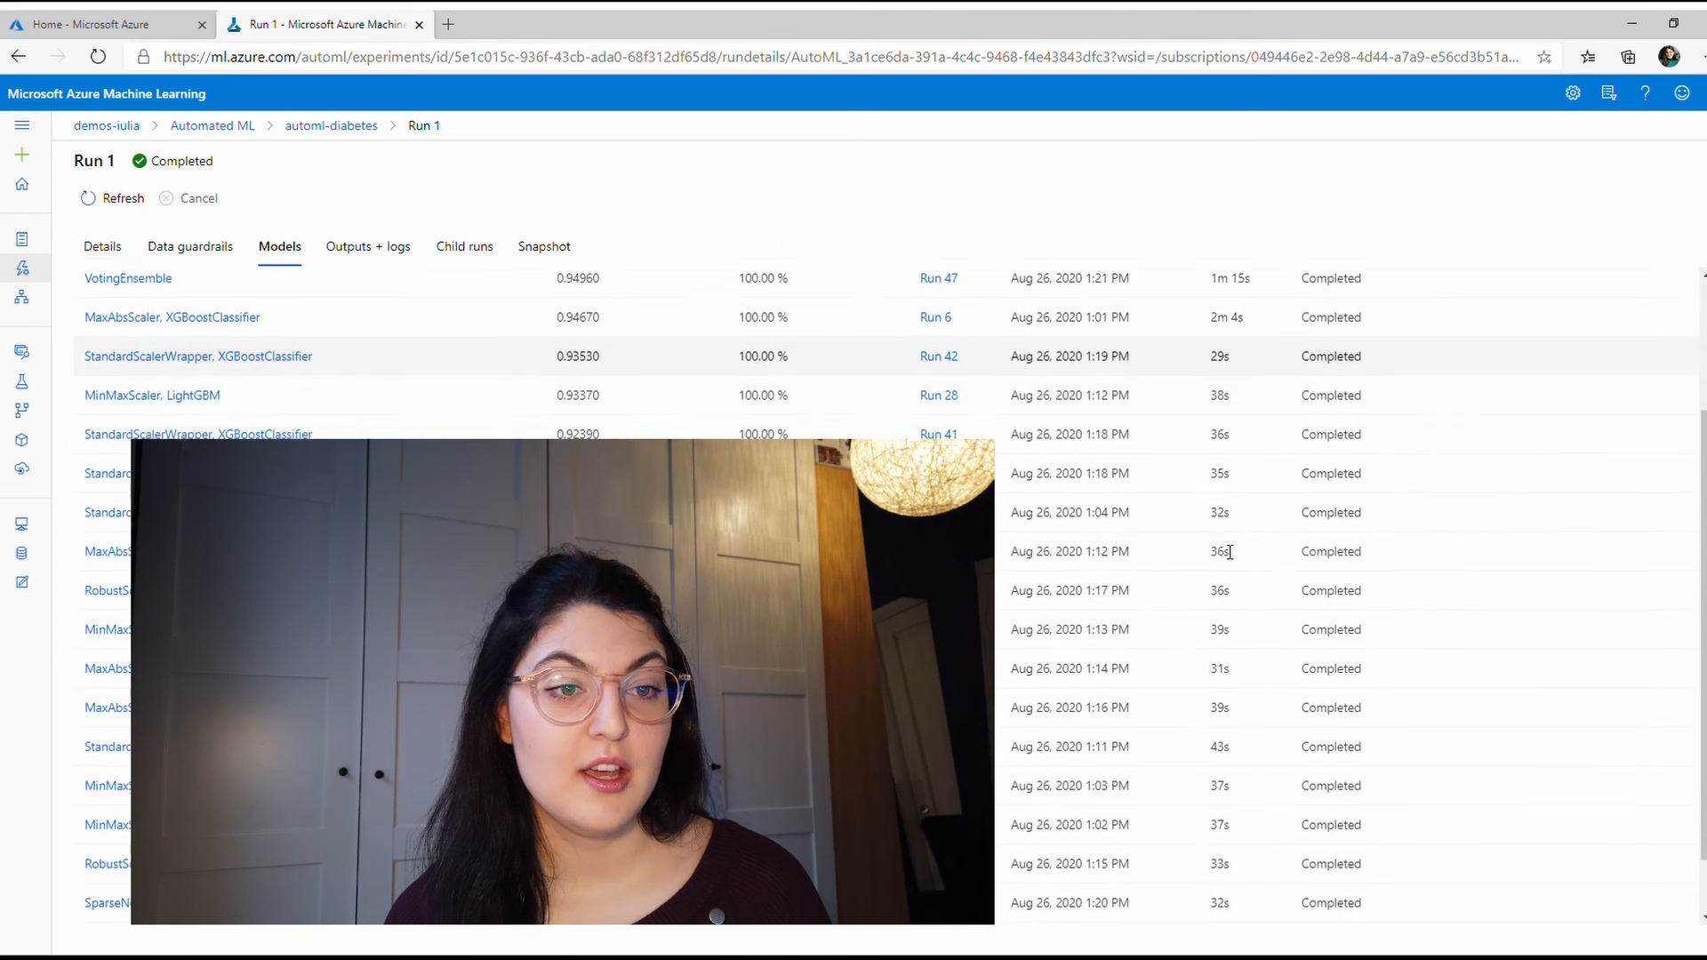